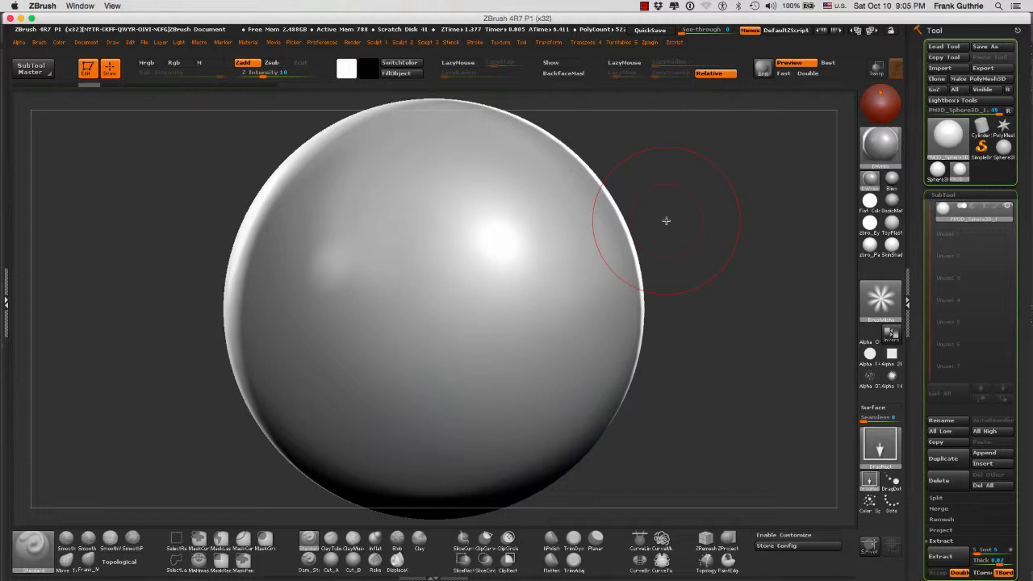
pyautogui.moveTo(665, 223)
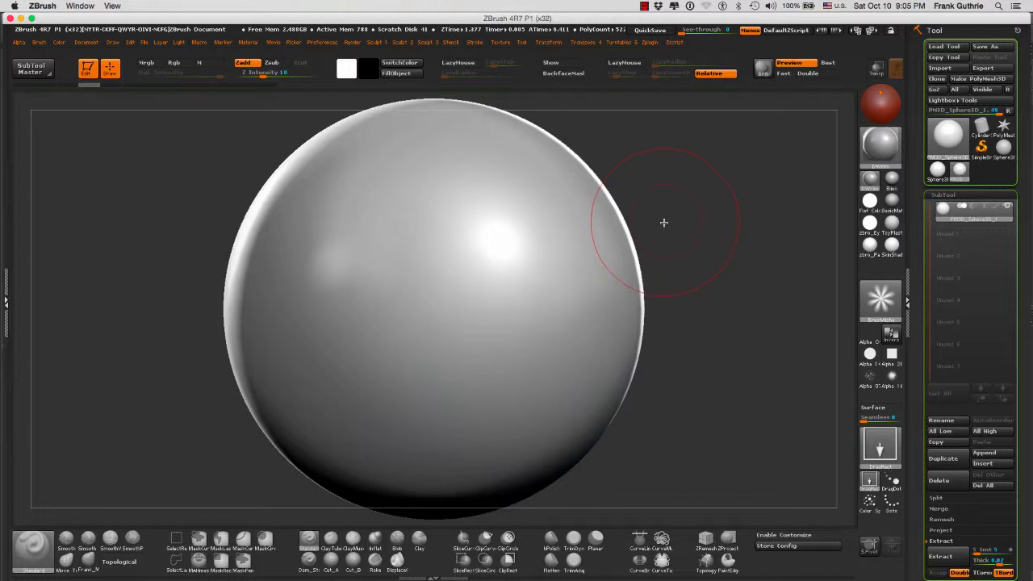
pyautogui.moveTo(343, 427)
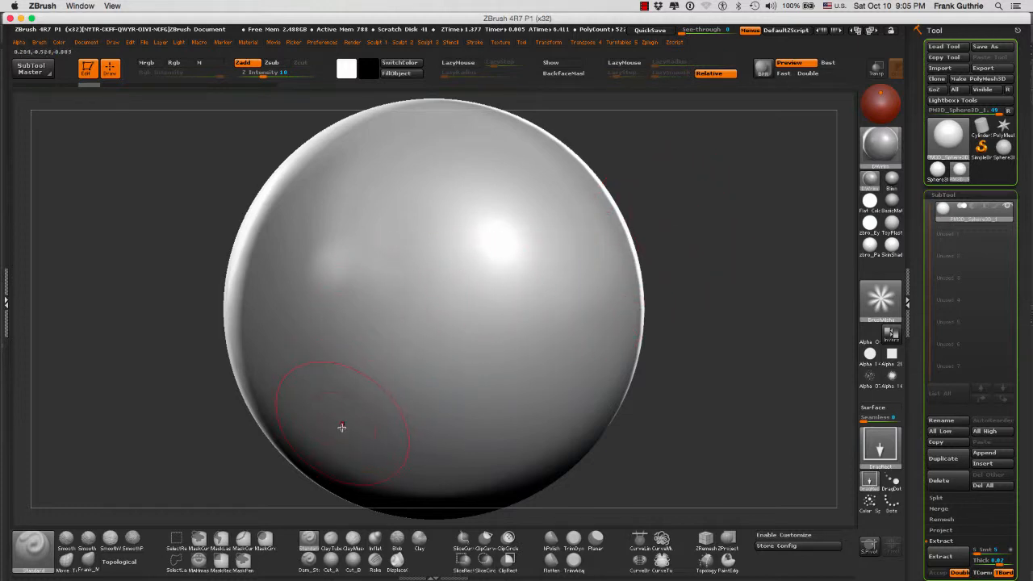
pyautogui.moveTo(310, 545)
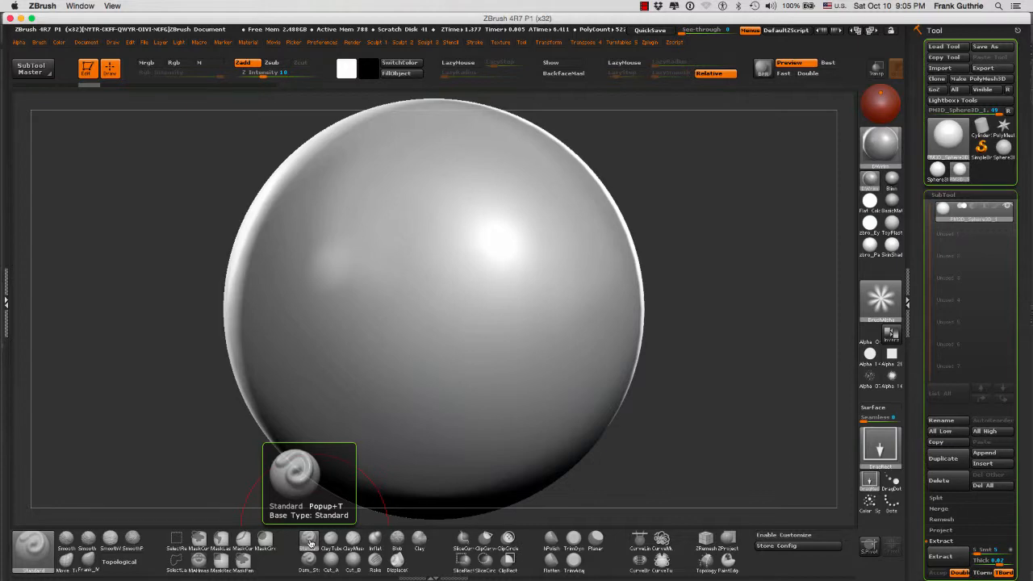
pyautogui.moveTo(462, 307)
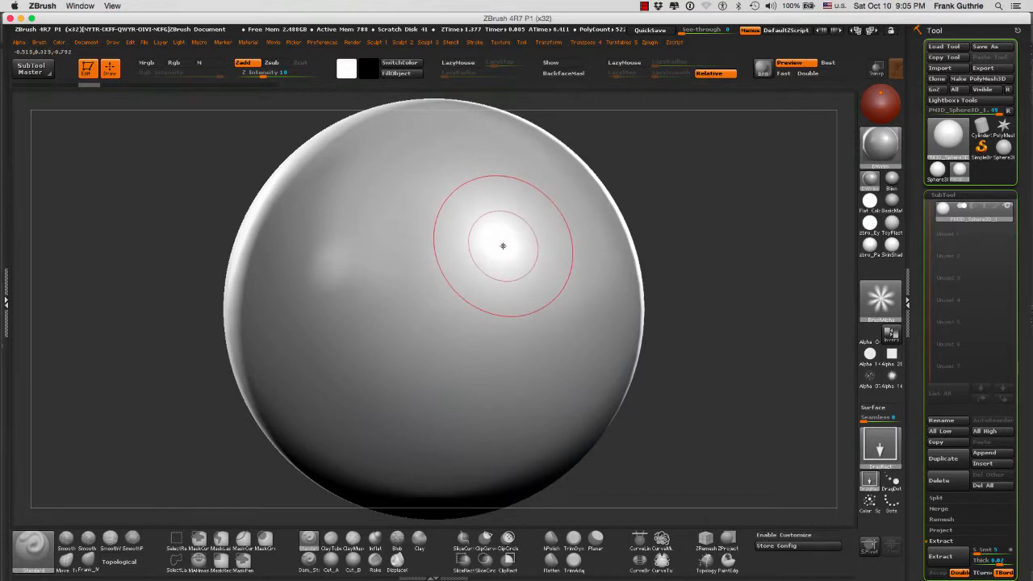
pyautogui.moveTo(499, 245)
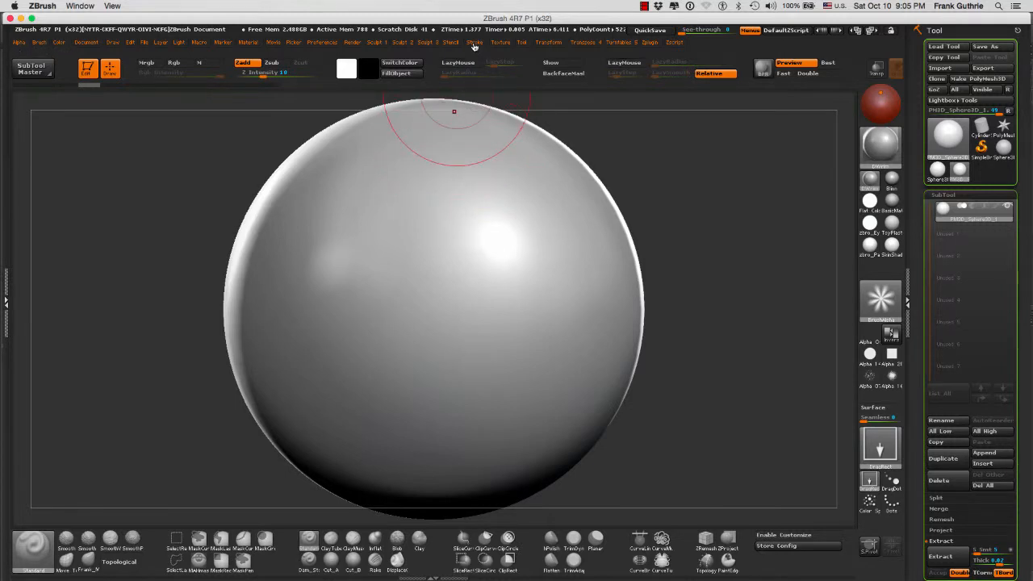
# - Browse DragDot and Spray in the Stroke picker and set a new stroke type
pyautogui.click(475, 42)
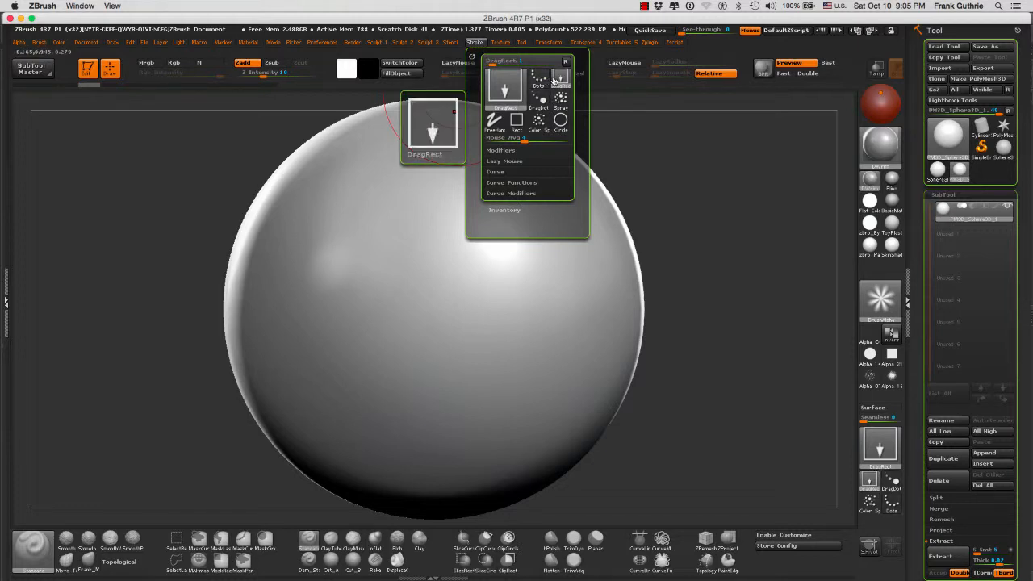
pyautogui.click(560, 100)
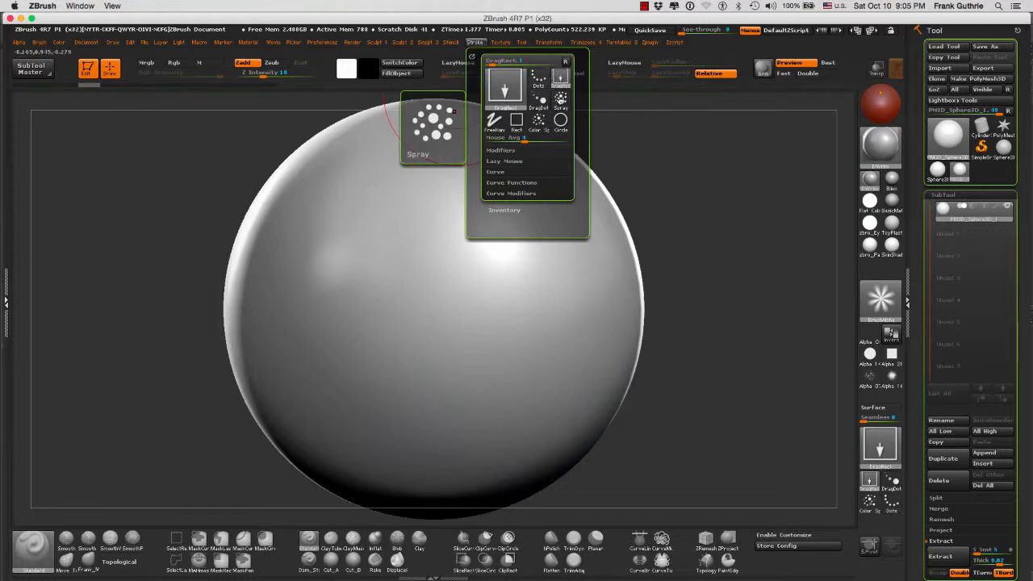
pyautogui.click(494, 119)
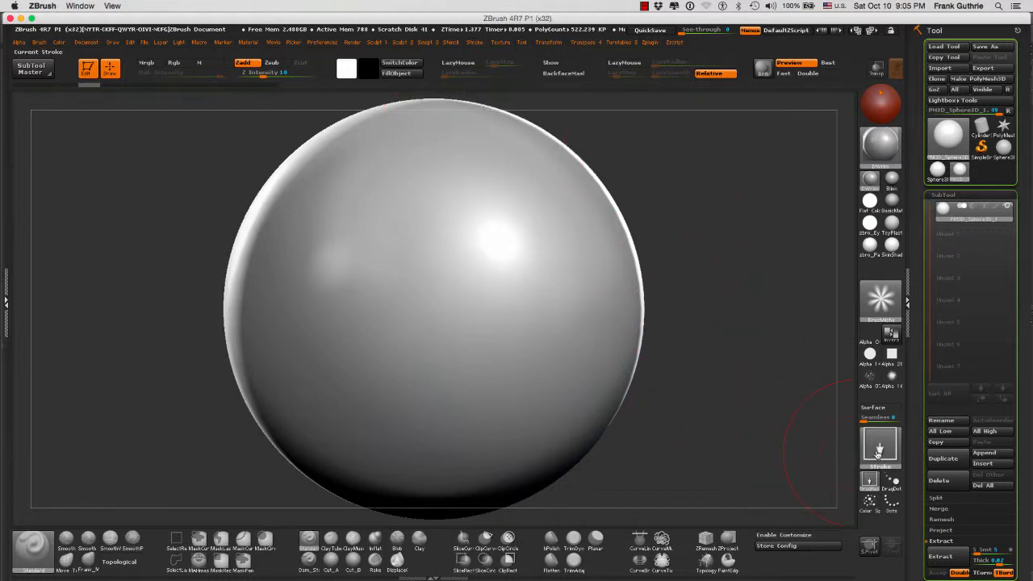
pyautogui.moveTo(879, 448)
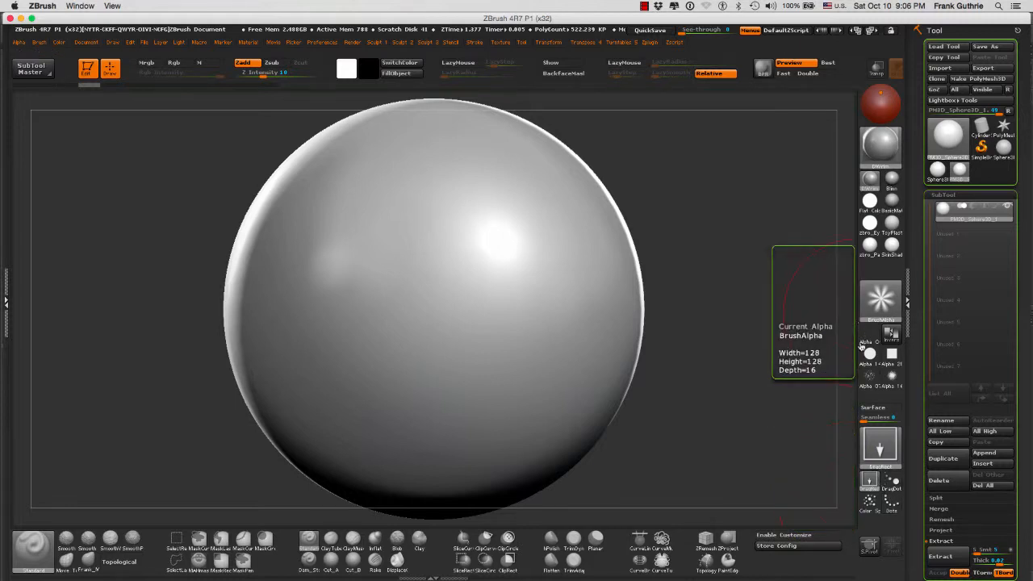
# - Choose a new brush alpha and sculpt a test squiggle on the sphere
pyautogui.click(879, 303)
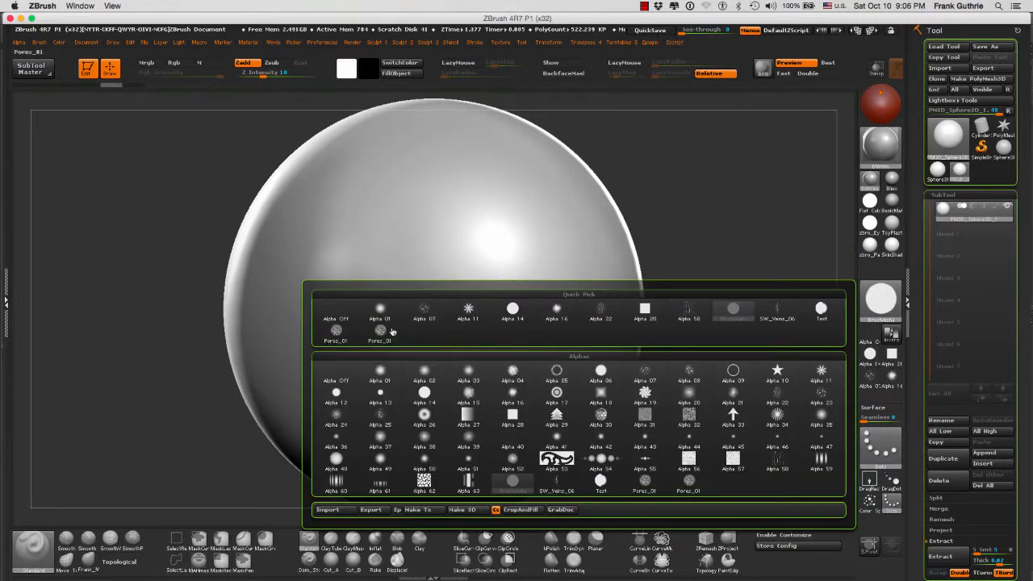
pyautogui.click(379, 309)
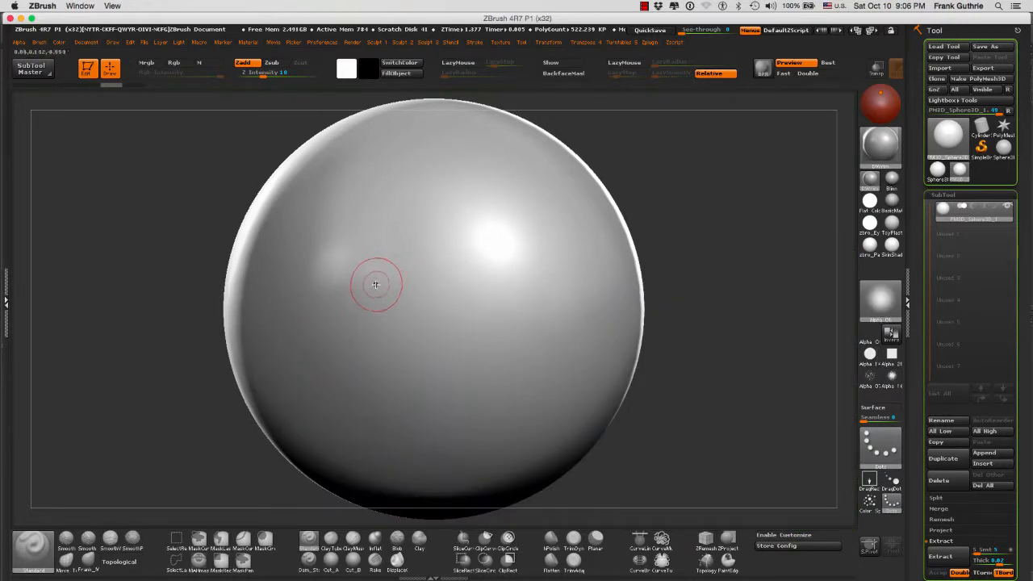
pyautogui.moveTo(374, 284); pyautogui.dragTo(503, 287)
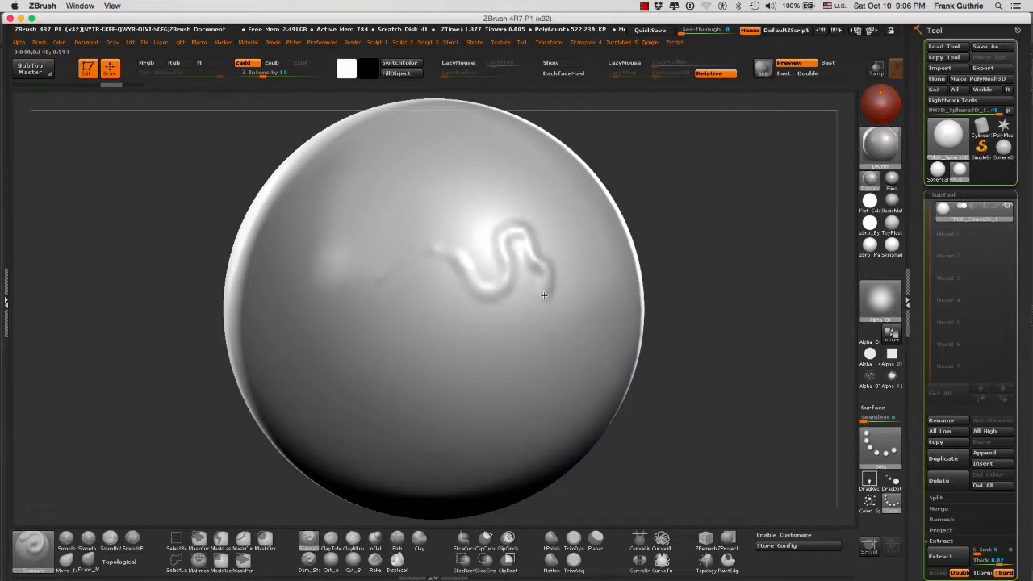
pyautogui.moveTo(542, 294); pyautogui.dragTo(474, 331)
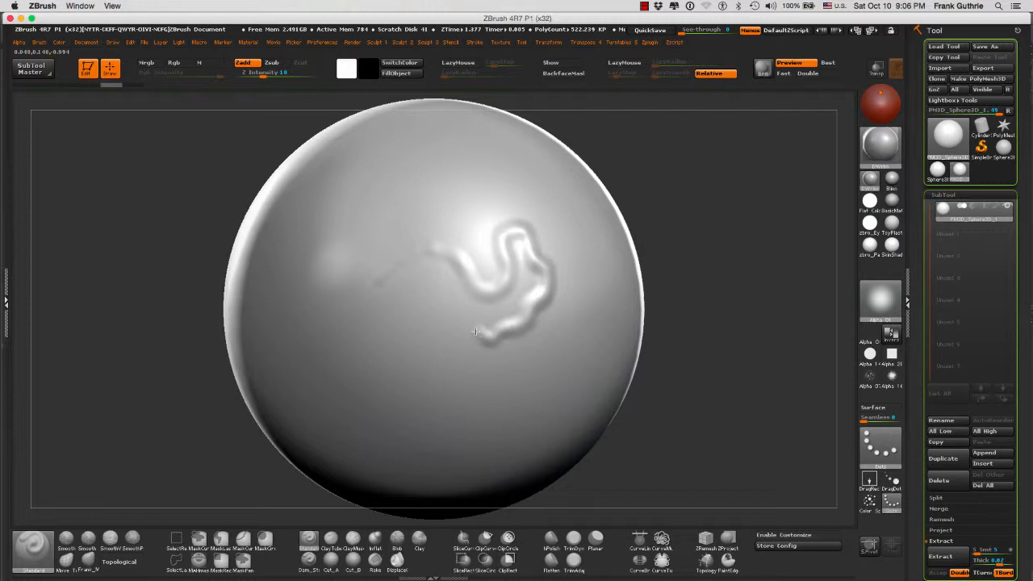
pyautogui.moveTo(476, 331); pyautogui.dragTo(478, 374)
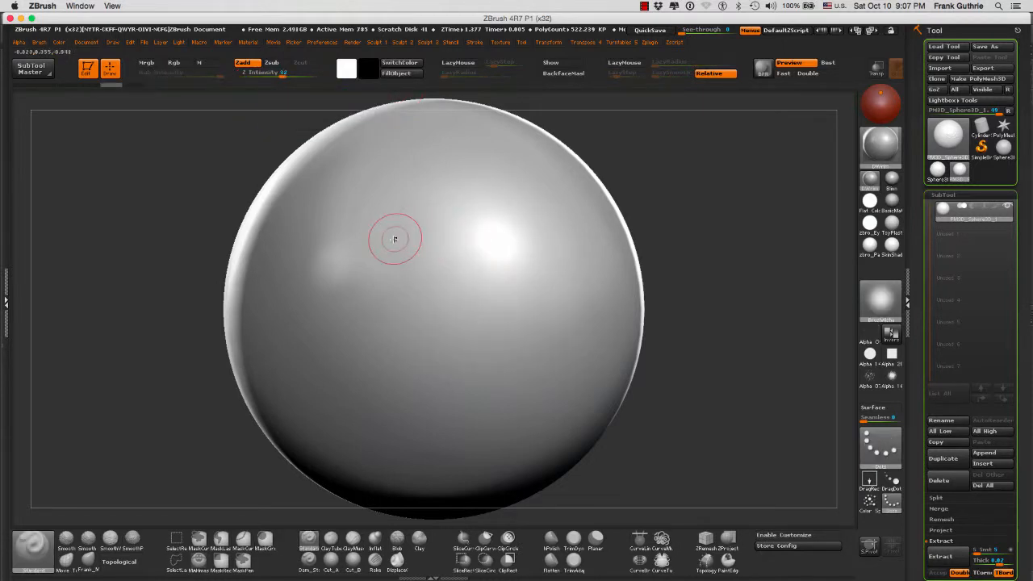
# - Sculpt a long winding worm-like ridge looping across the upper sphere
pyautogui.moveTo(395, 242); pyautogui.dragTo(427, 226)
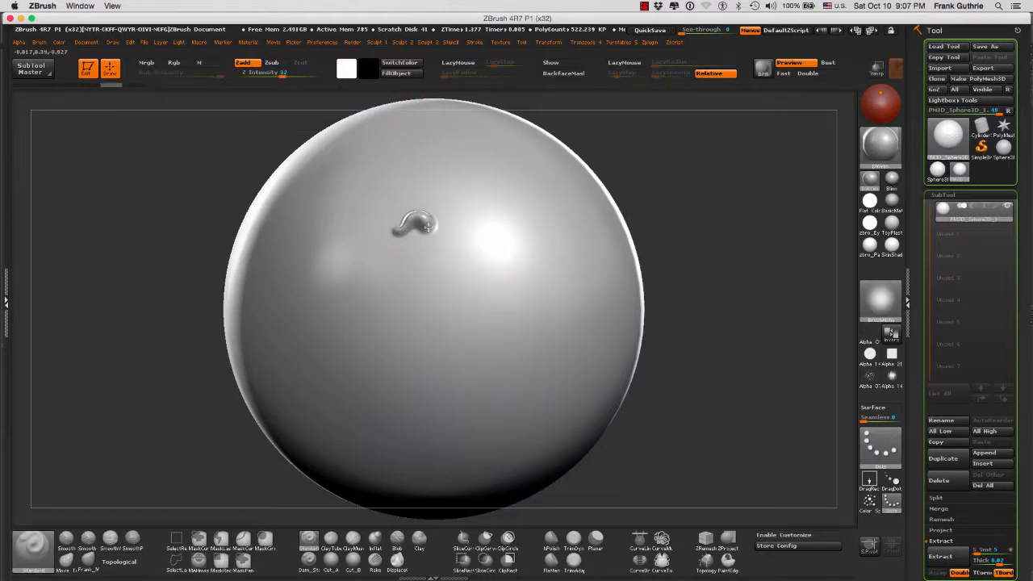
pyautogui.moveTo(416, 226); pyautogui.dragTo(492, 222)
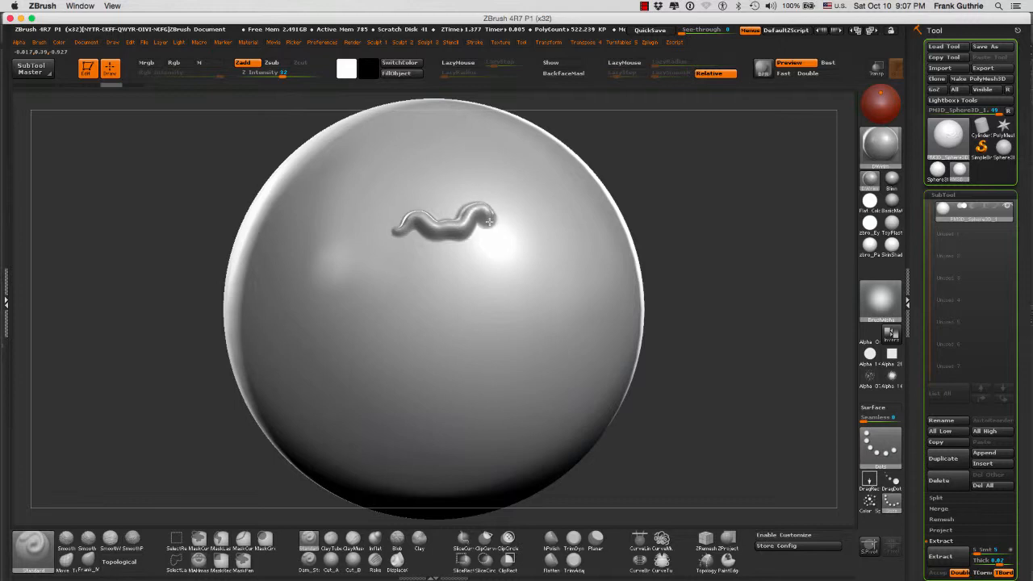
pyautogui.moveTo(484, 223); pyautogui.dragTo(565, 250)
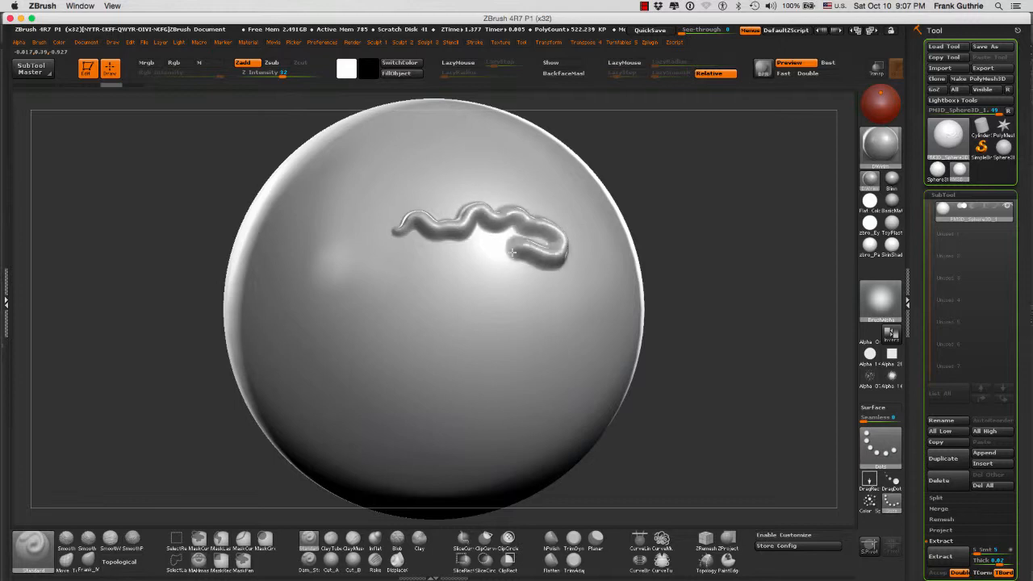
pyautogui.moveTo(500, 246); pyautogui.dragTo(420, 303)
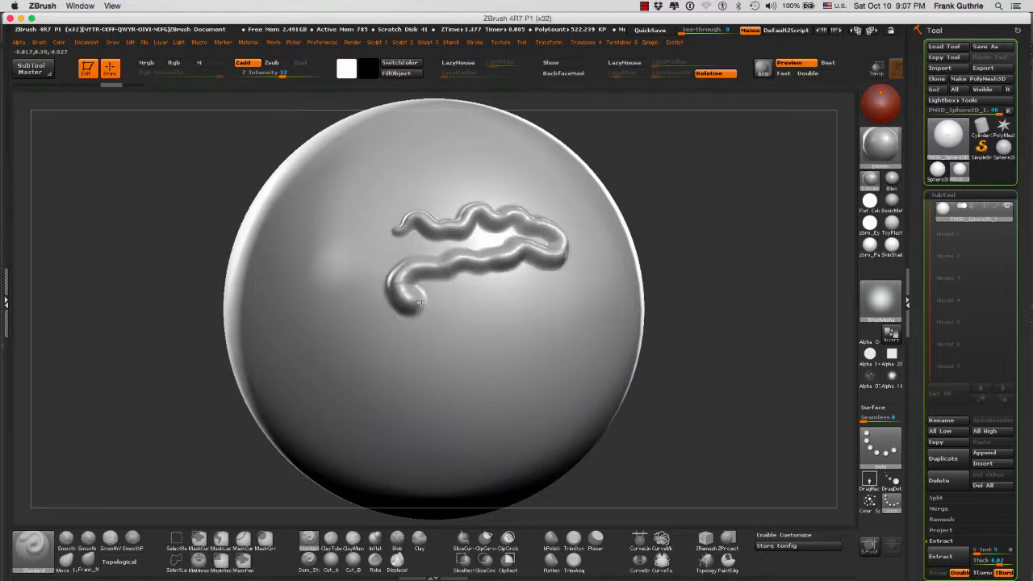
pyautogui.moveTo(419, 304); pyautogui.dragTo(493, 310)
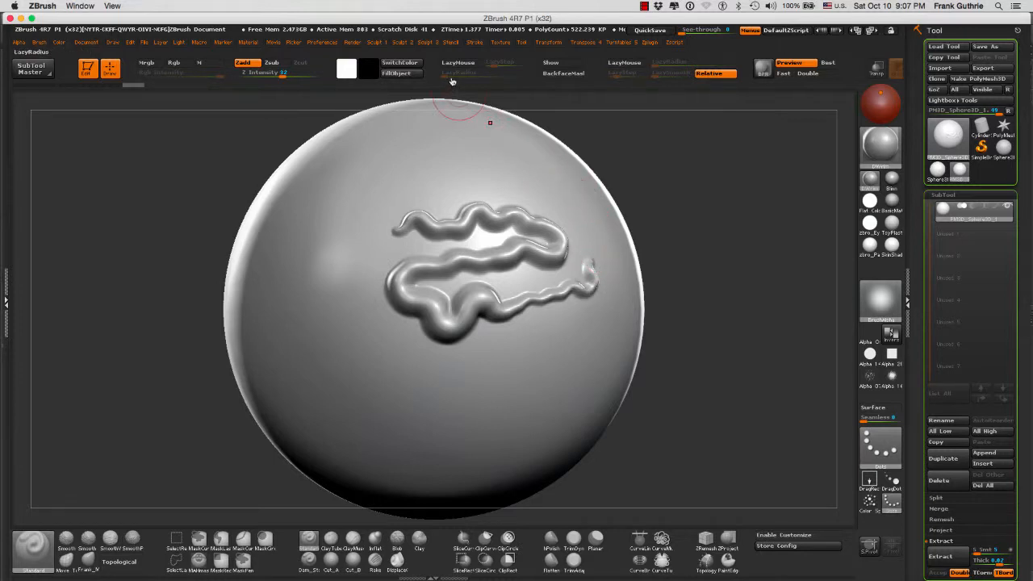
# - With lazy mouse on, draw wavy ridges across the upper sphere, then undo them
pyautogui.click(475, 42)
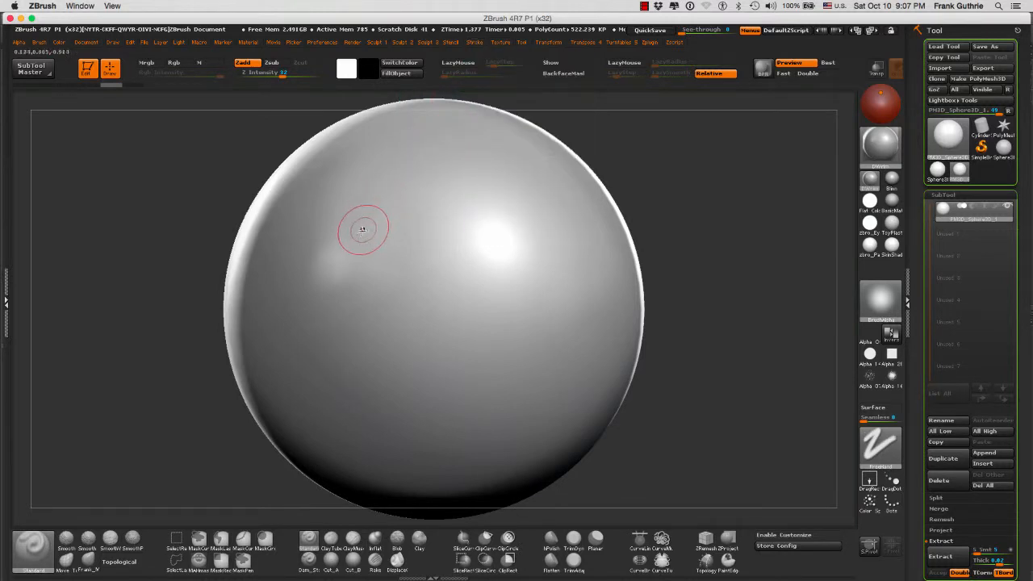
pyautogui.moveTo(362, 229); pyautogui.dragTo(416, 208)
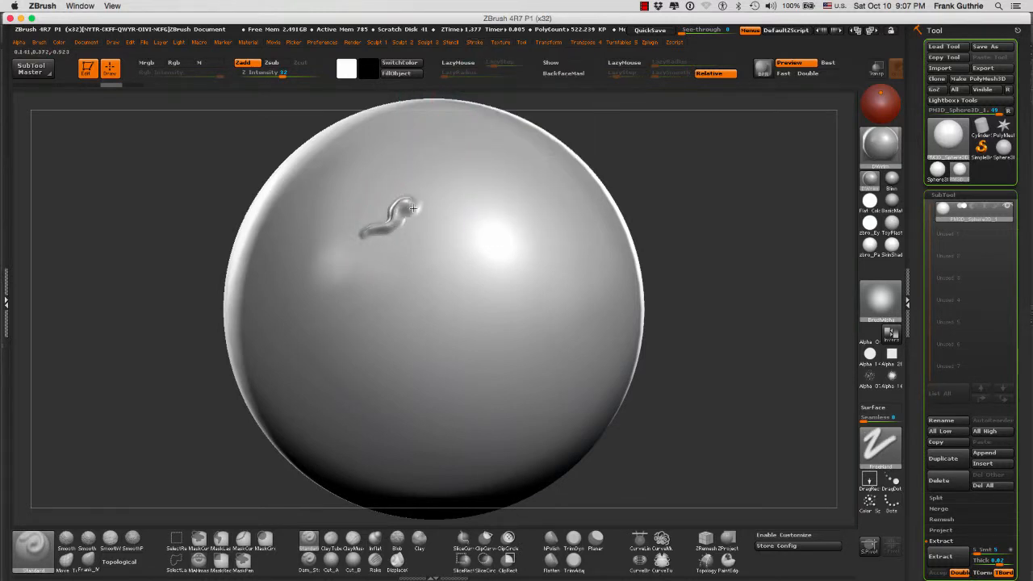
pyautogui.moveTo(403, 208); pyautogui.dragTo(478, 203)
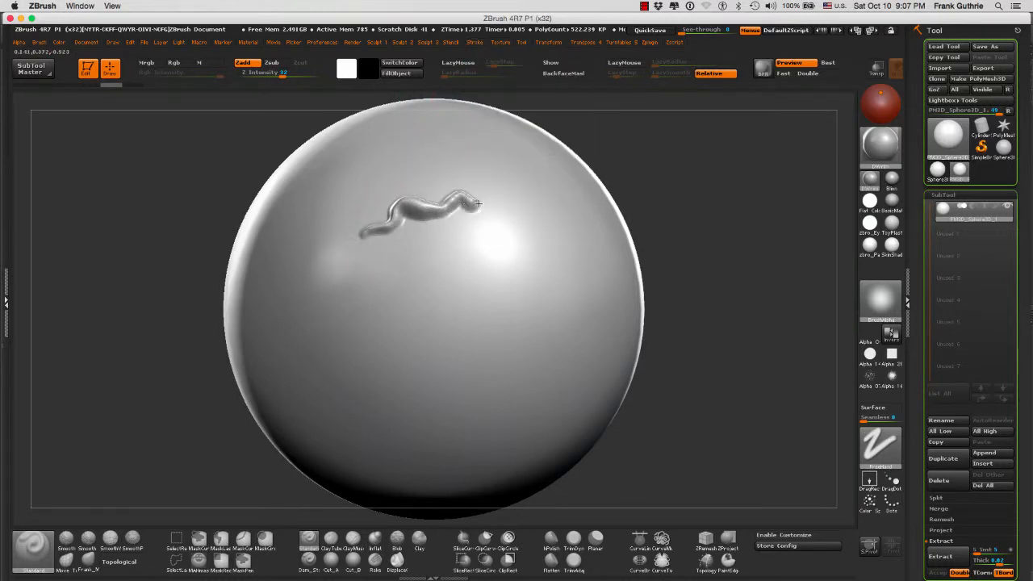
pyautogui.moveTo(460, 202); pyautogui.dragTo(549, 206)
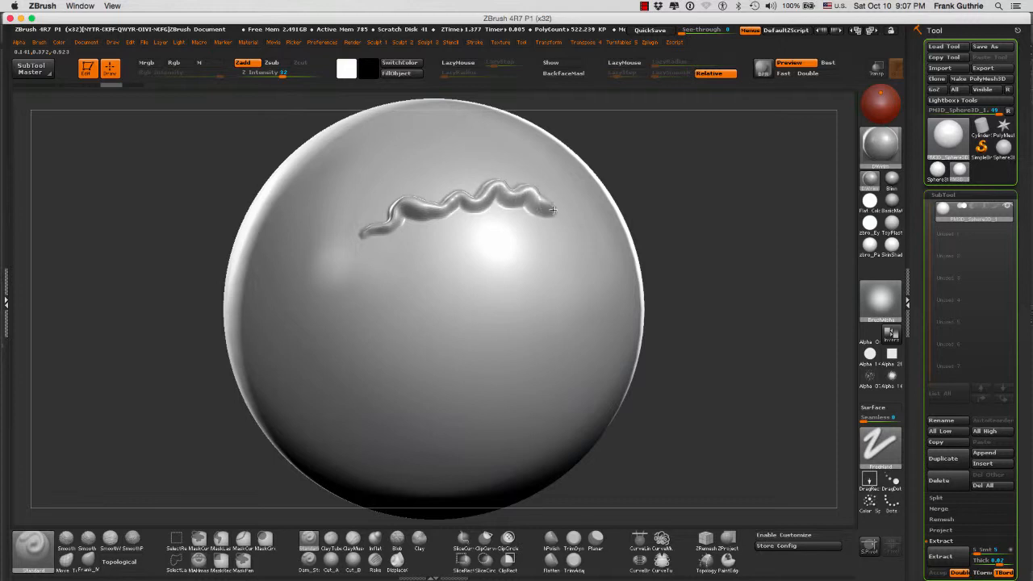
pyautogui.moveTo(552, 210); pyautogui.dragTo(503, 235)
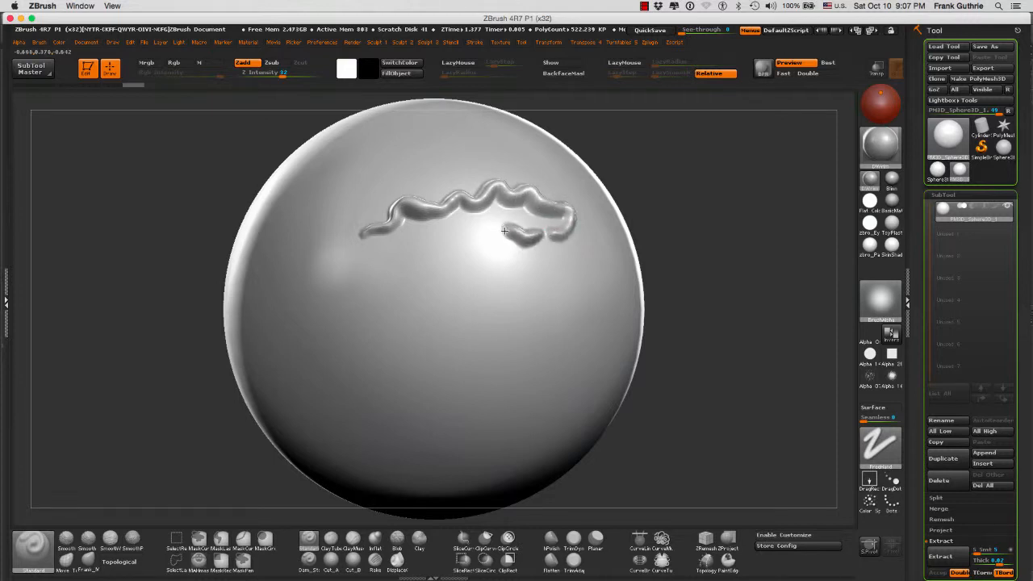
pyautogui.moveTo(508, 239); pyautogui.dragTo(387, 274)
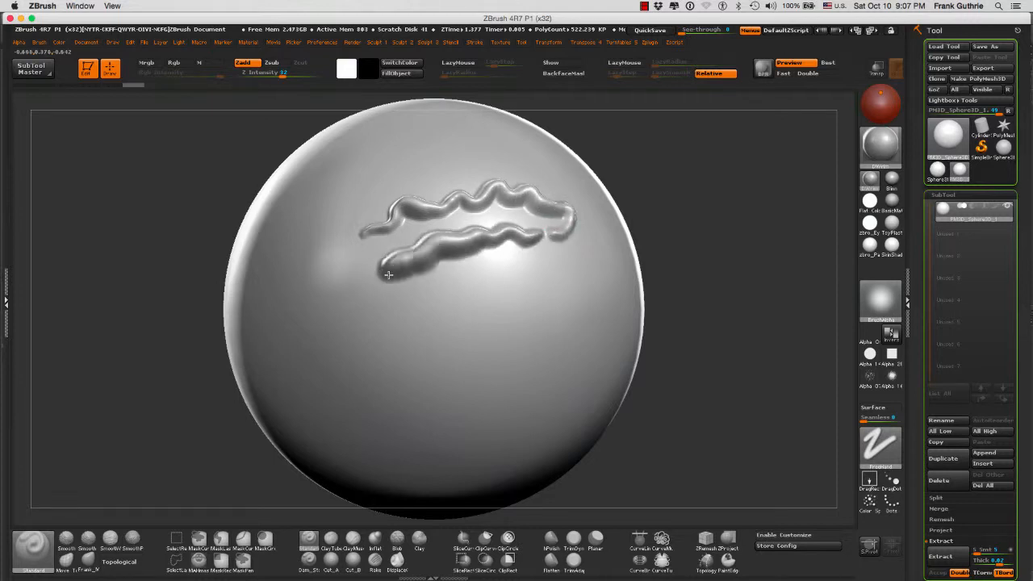
pyautogui.moveTo(404, 275); pyautogui.dragTo(520, 287)
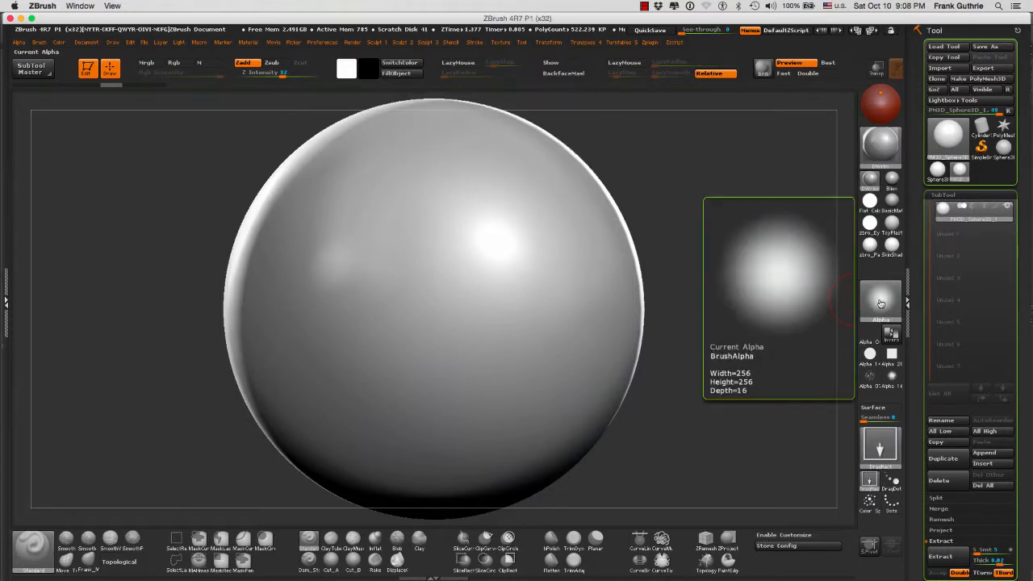
# - Pick the flower star alpha, stamp imprints, and rotate the sphere to inspect them
pyautogui.click(881, 303)
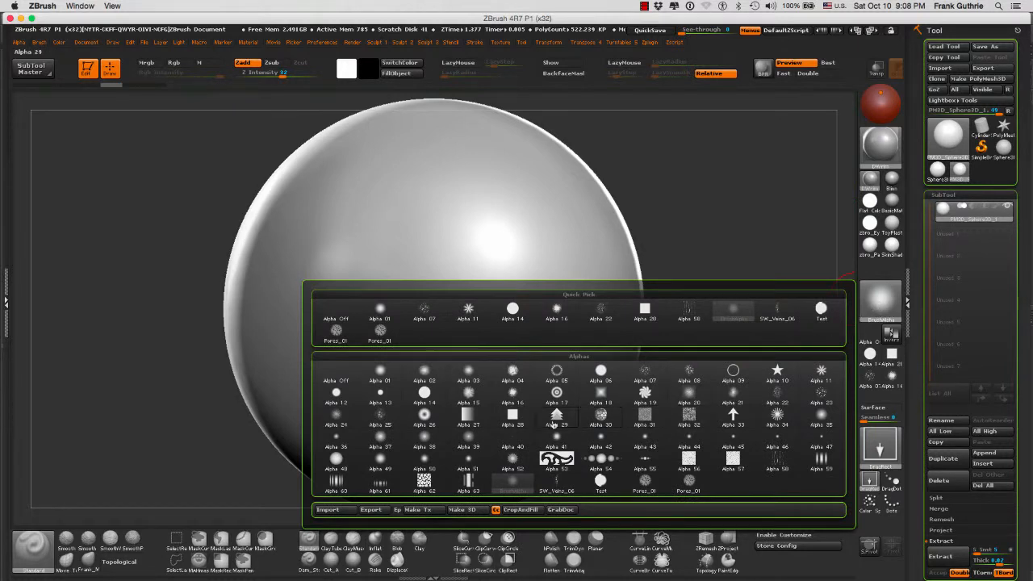
pyautogui.moveTo(511, 462)
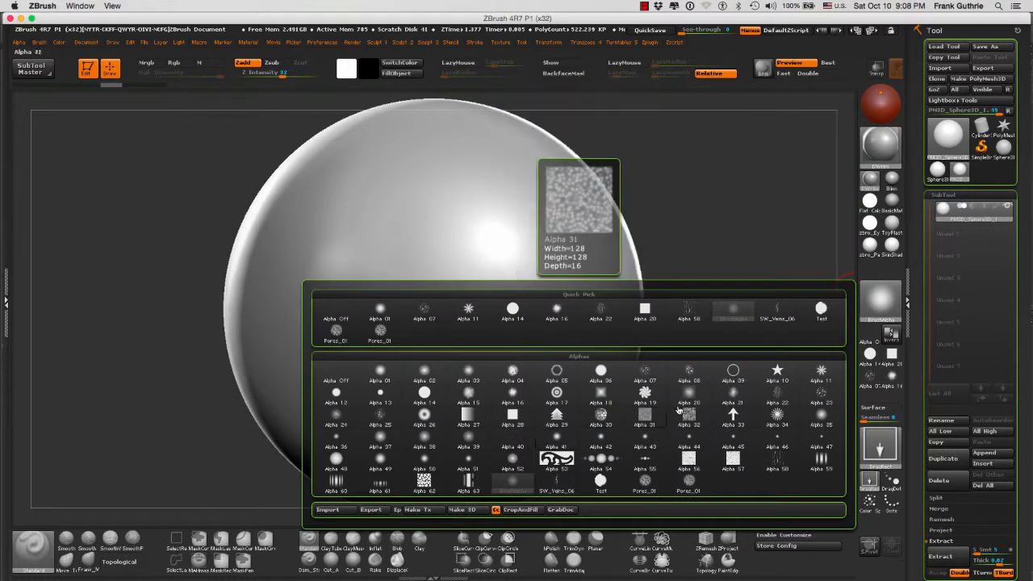
pyautogui.click(820, 370)
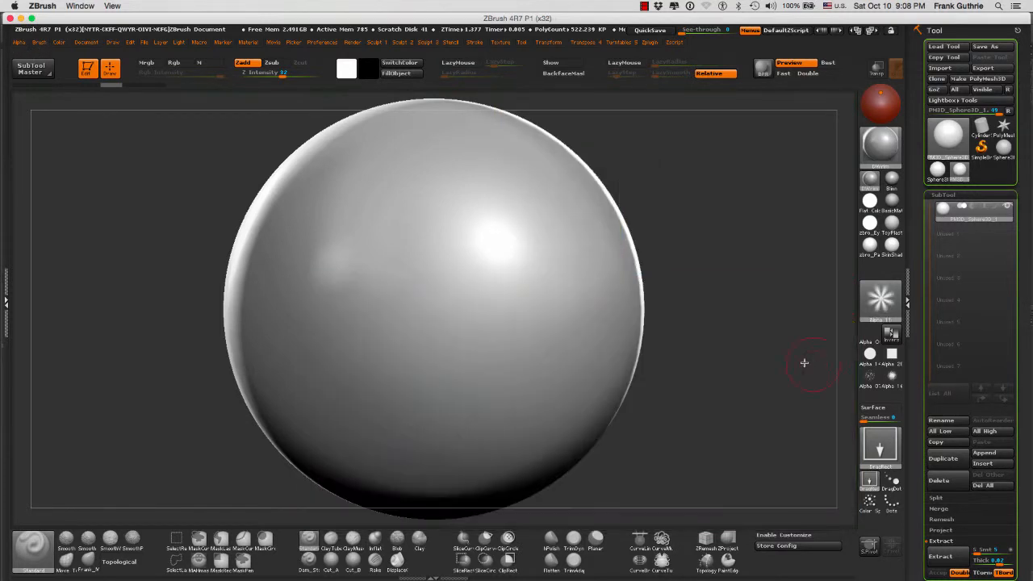
pyautogui.moveTo(460, 244)
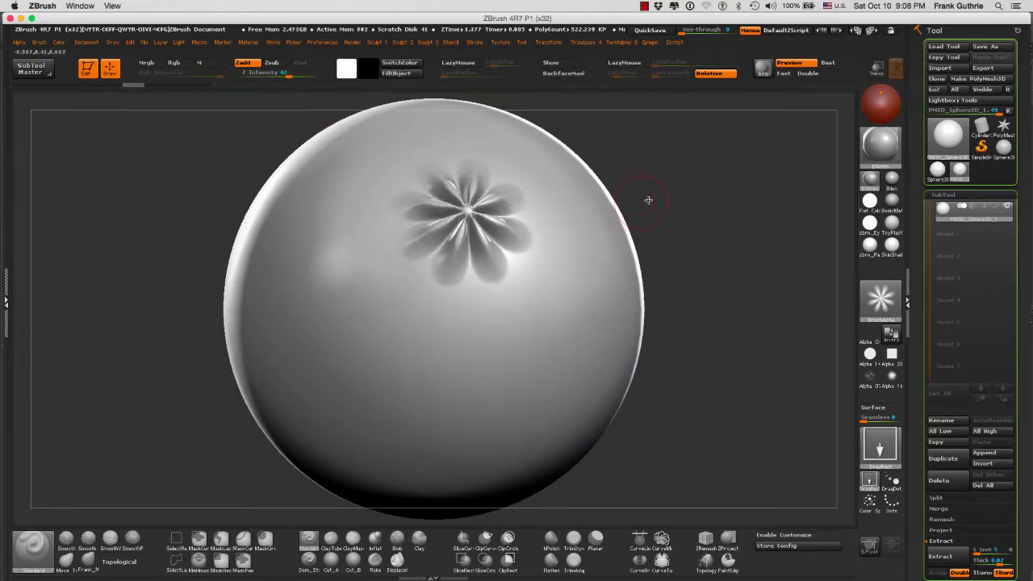
pyautogui.moveTo(649, 200); pyautogui.dragTo(568, 232)
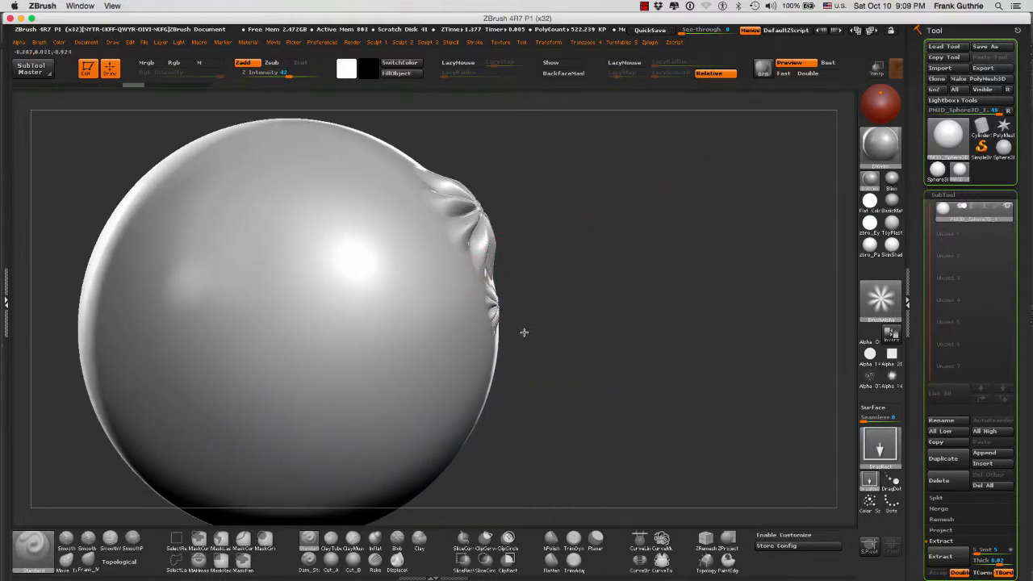
pyautogui.moveTo(274, 73)
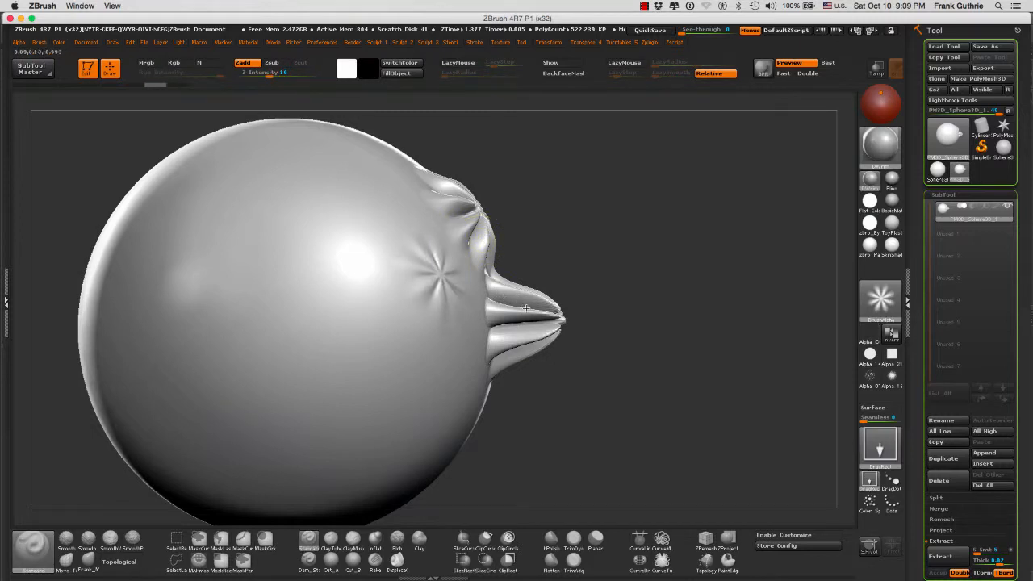
pyautogui.moveTo(524, 306); pyautogui.dragTo(581, 242)
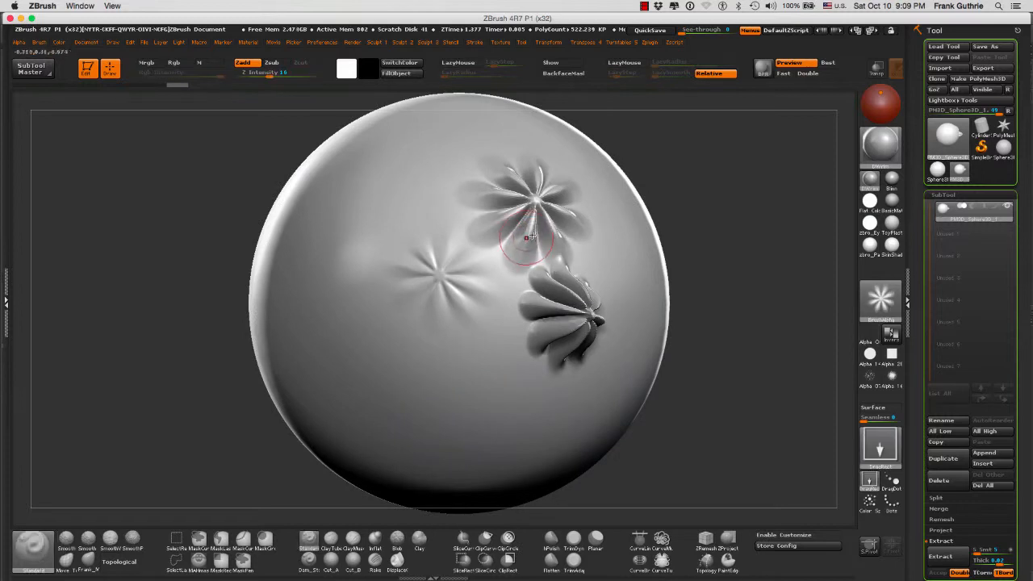
pyautogui.moveTo(675, 164)
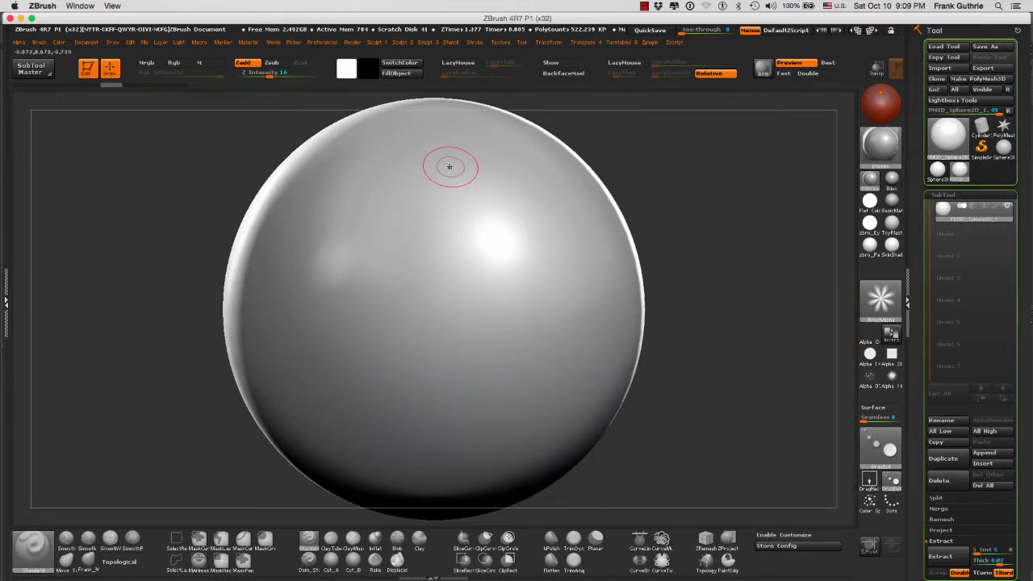
pyautogui.moveTo(445, 161)
pyautogui.write('32')
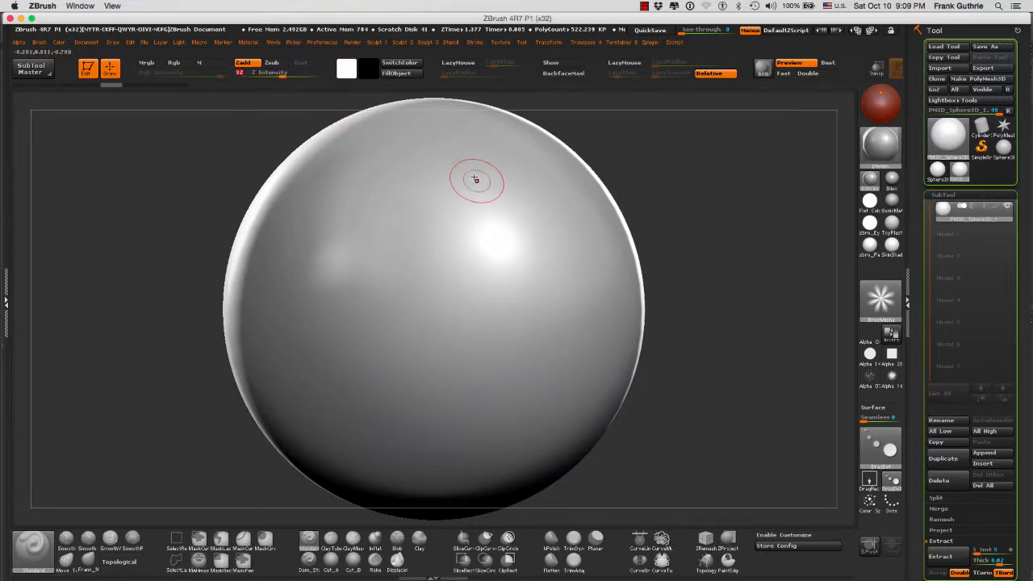
pyautogui.moveTo(462, 162)
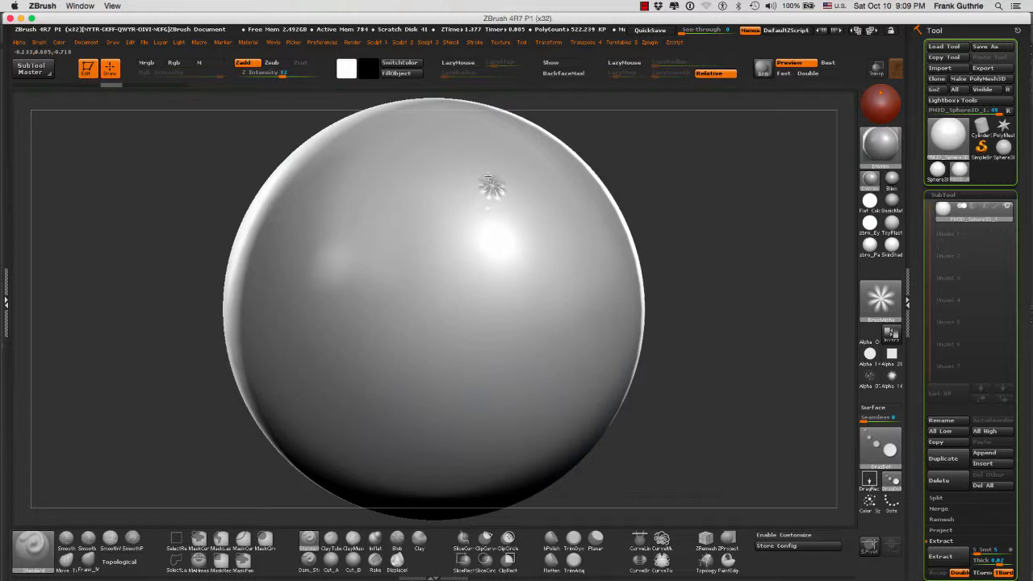
pyautogui.moveTo(529, 219)
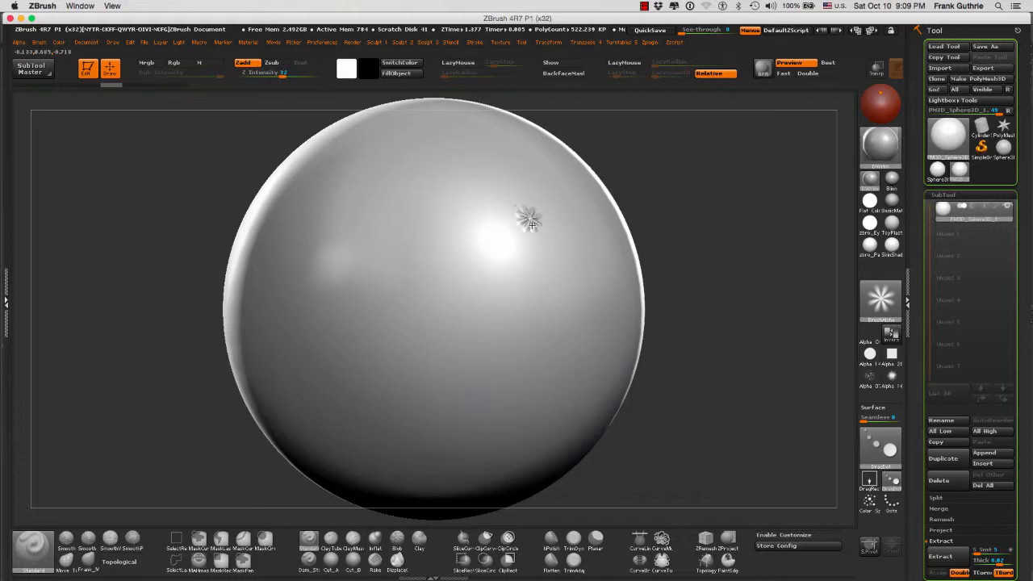
pyautogui.moveTo(428, 242)
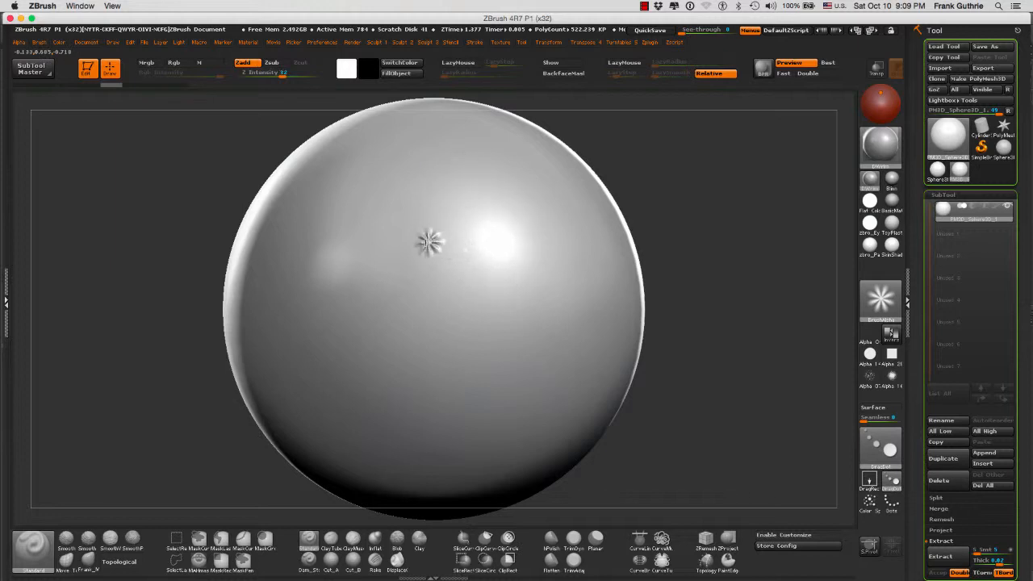
pyautogui.moveTo(476, 315)
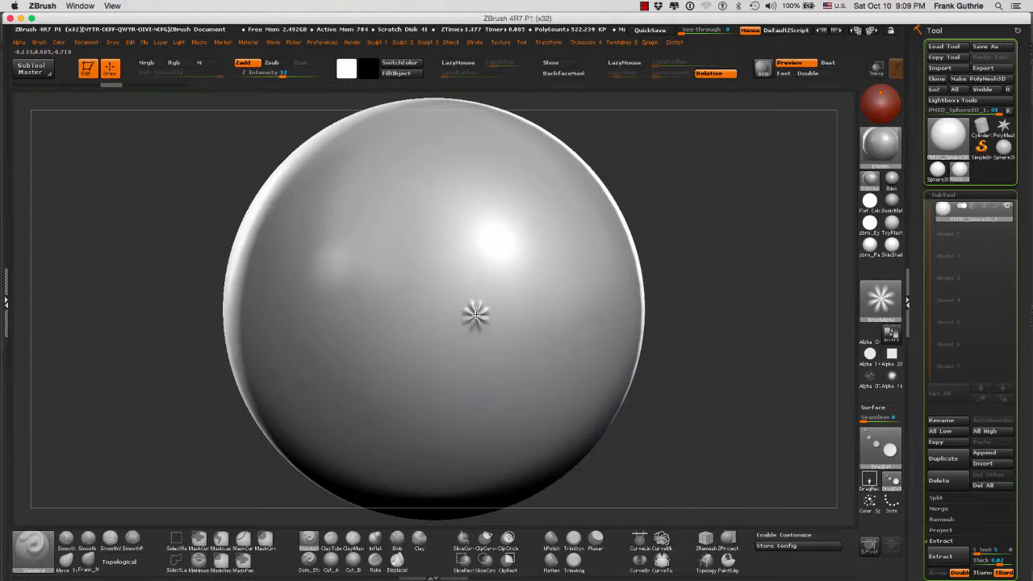
pyautogui.moveTo(439, 282)
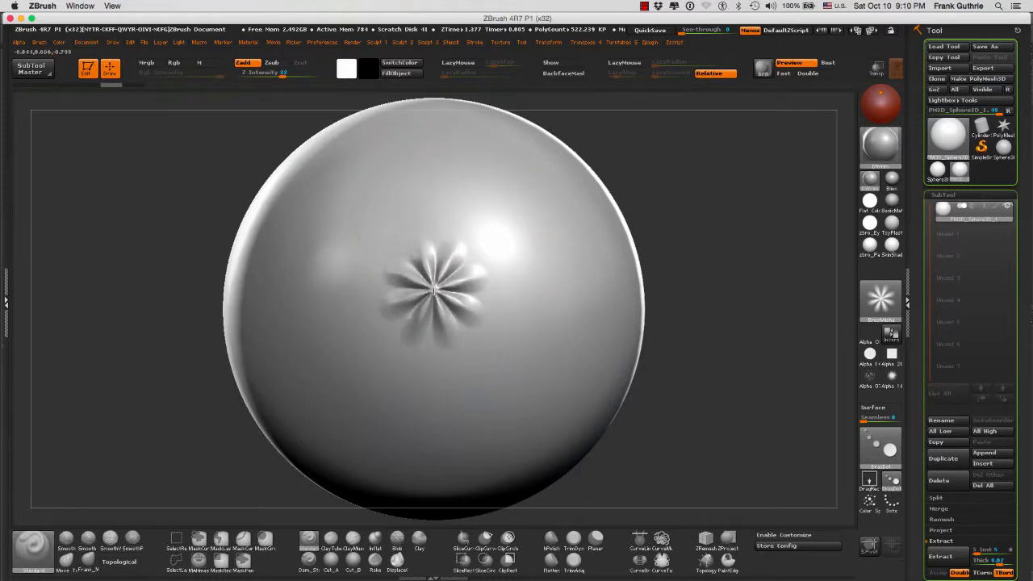
# - Stamp a cluster of five flower imprints on the upper sphere with DragDot
pyautogui.click(433, 297)
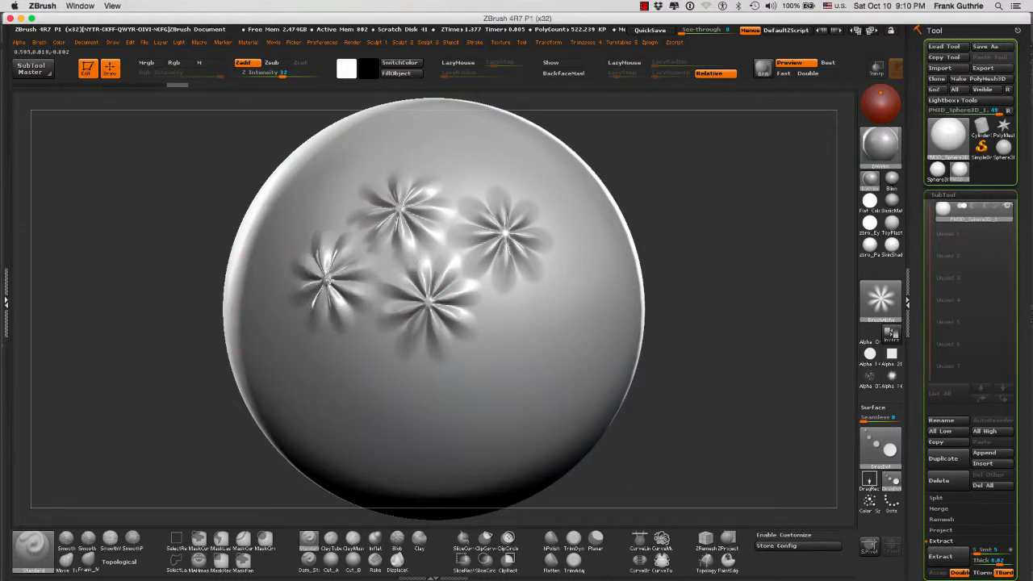
pyautogui.click(549, 334)
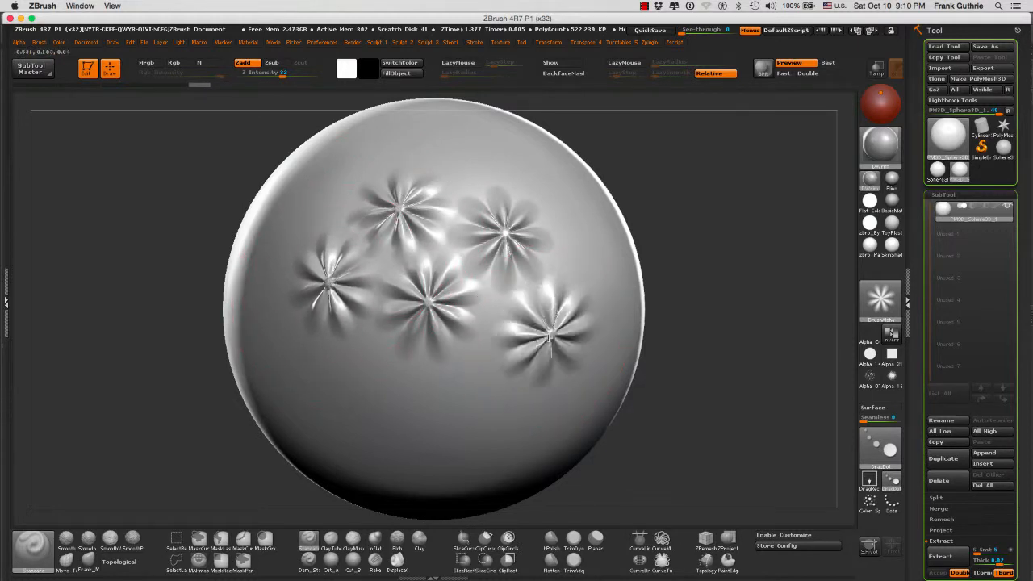
pyautogui.click(552, 347)
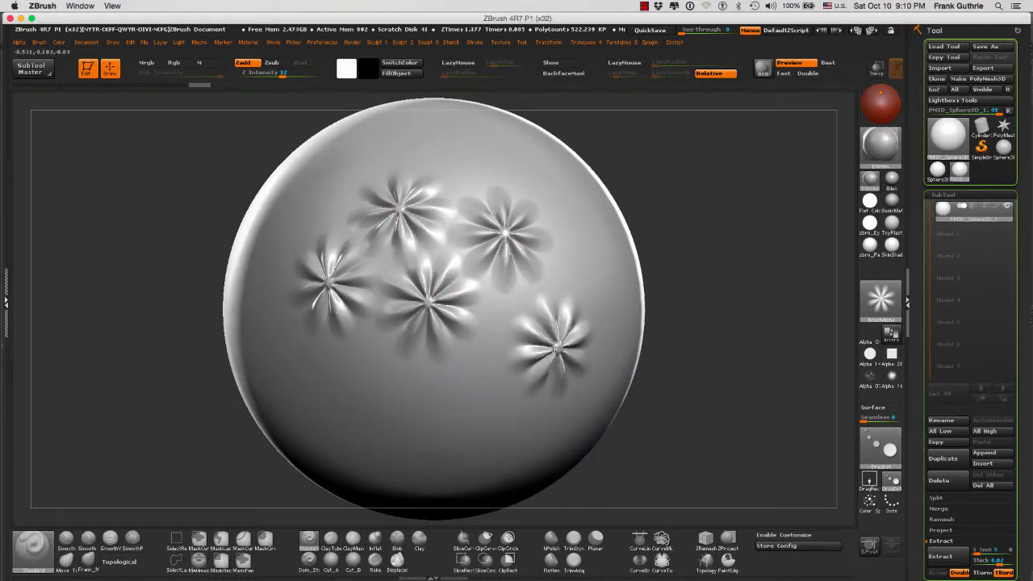
pyautogui.click(549, 363)
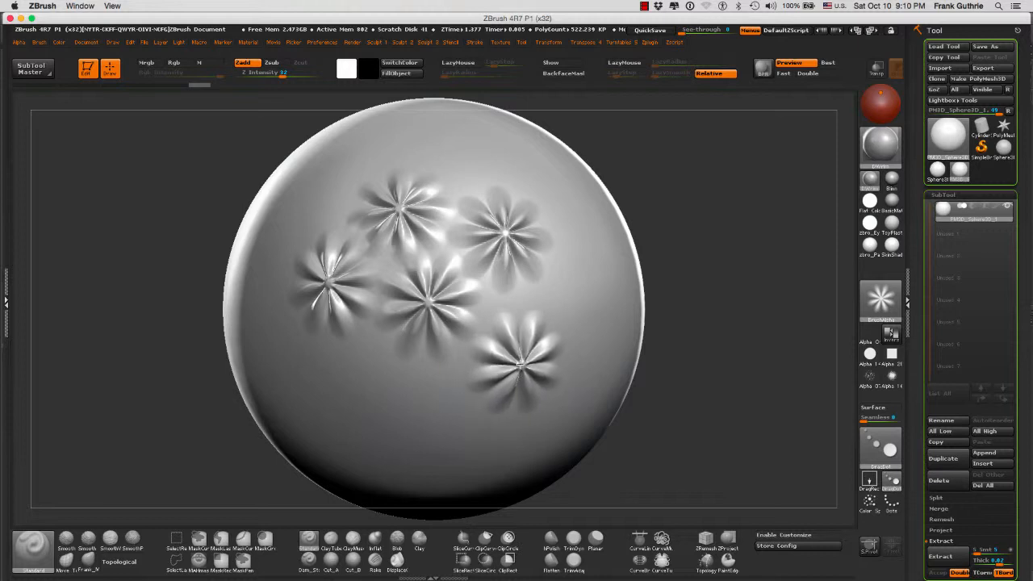
pyautogui.click(533, 358)
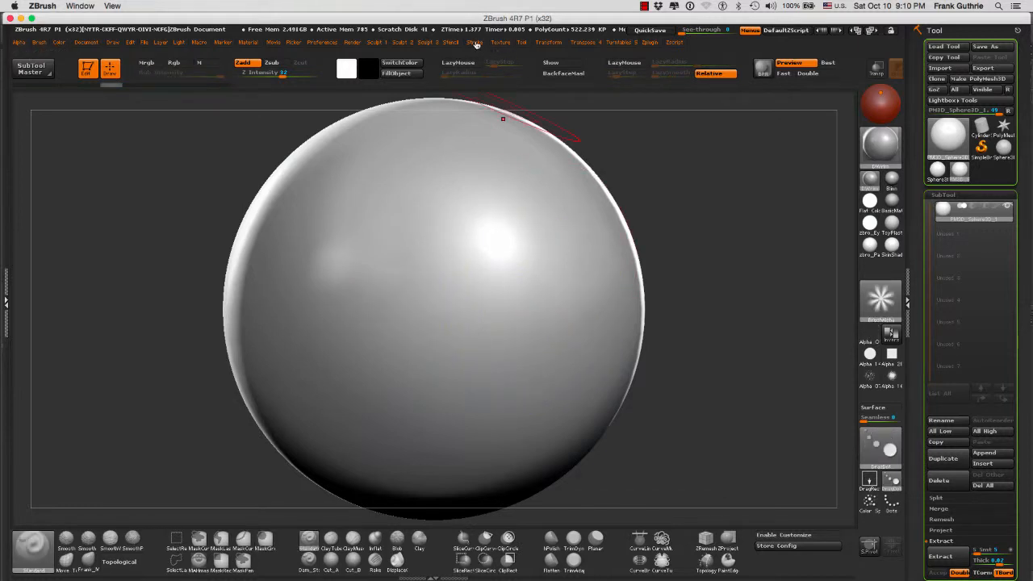
# - Set the Spray stroke type and spray a pitted pore-like patch onto the sphere
pyautogui.click(475, 42)
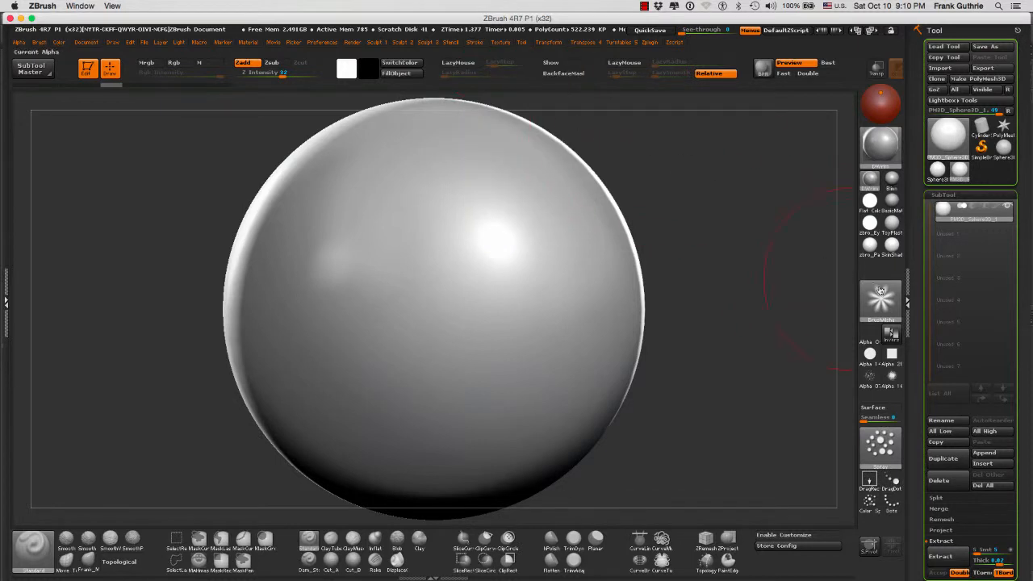
pyautogui.moveTo(491, 225)
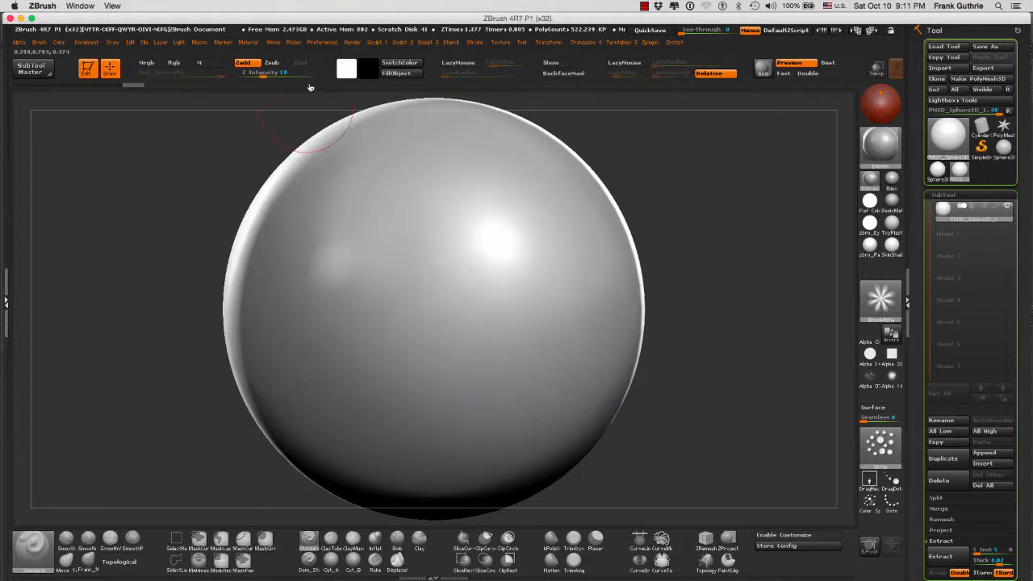
pyautogui.click(474, 42)
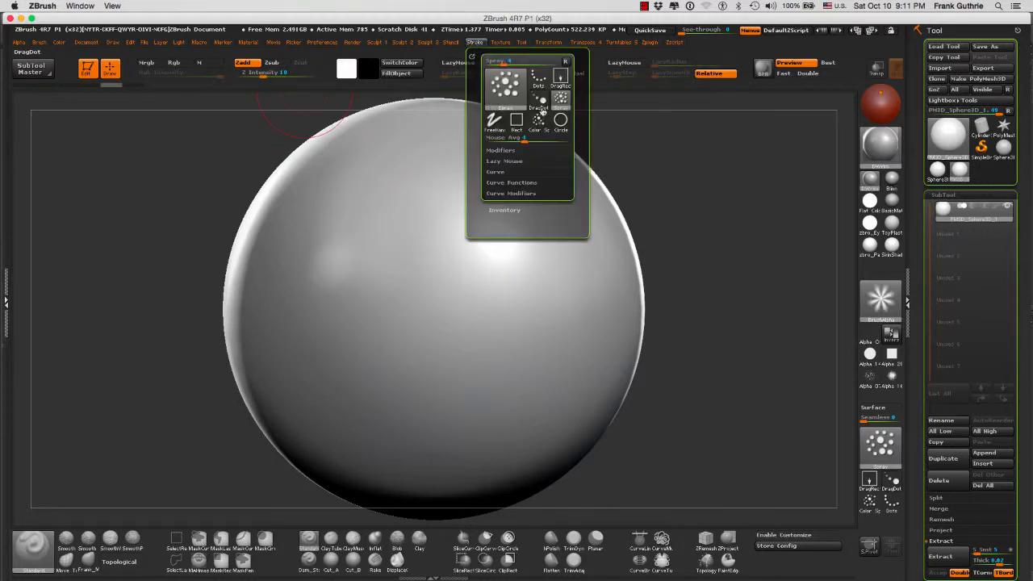
pyautogui.click(540, 119)
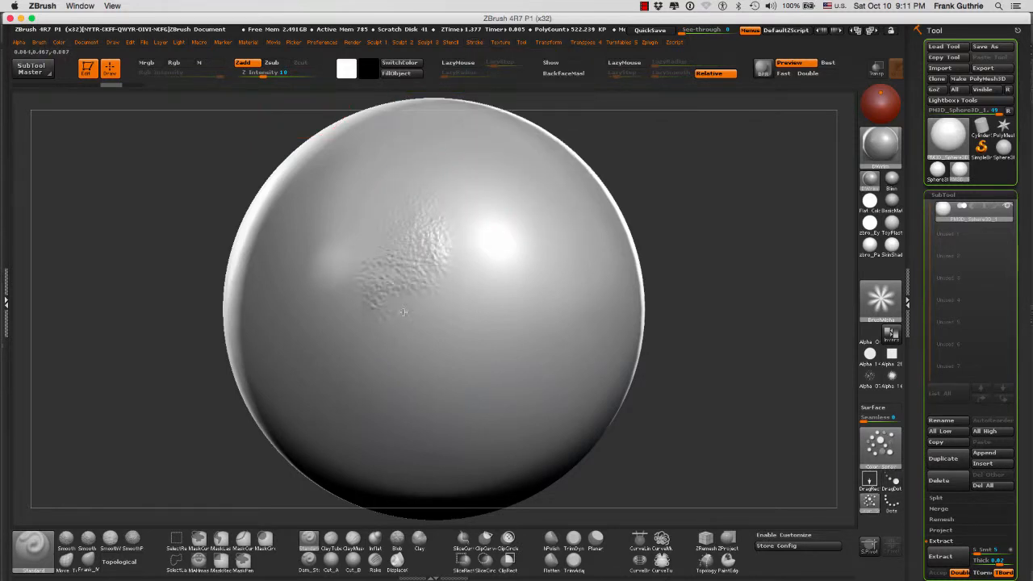
pyautogui.moveTo(404, 313); pyautogui.dragTo(516, 248)
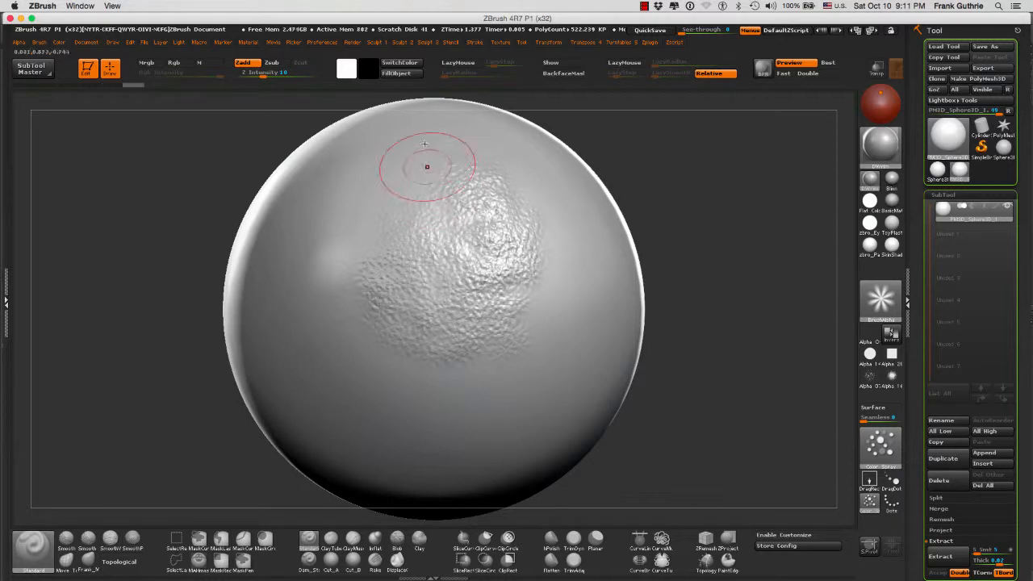
pyautogui.click(475, 42)
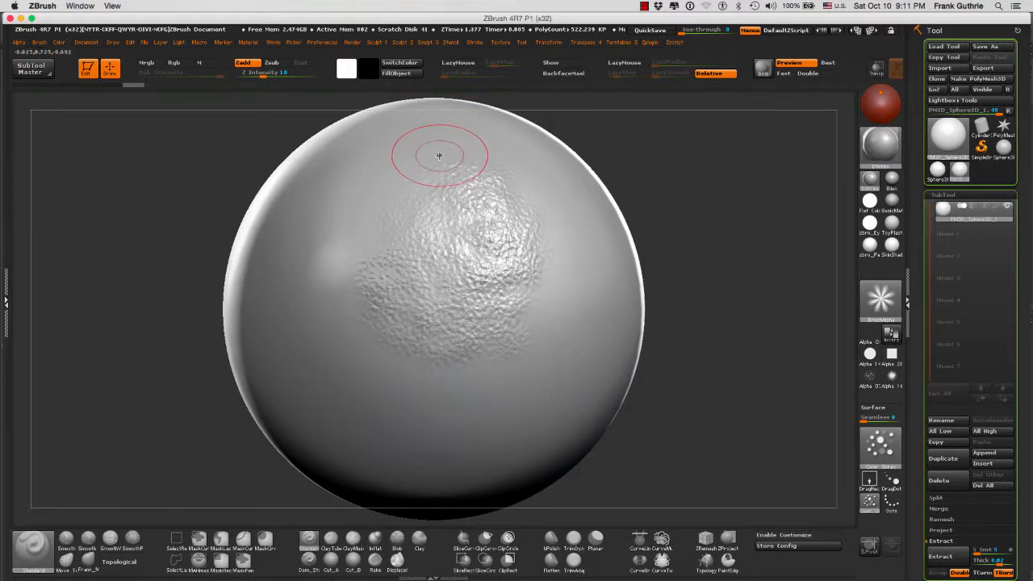
pyautogui.moveTo(436, 163)
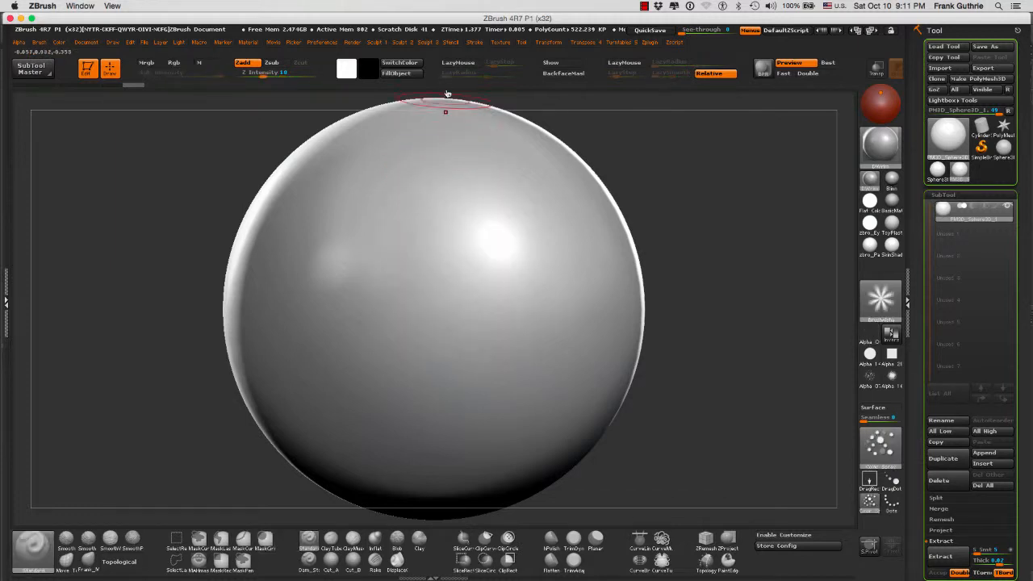
pyautogui.click(474, 42)
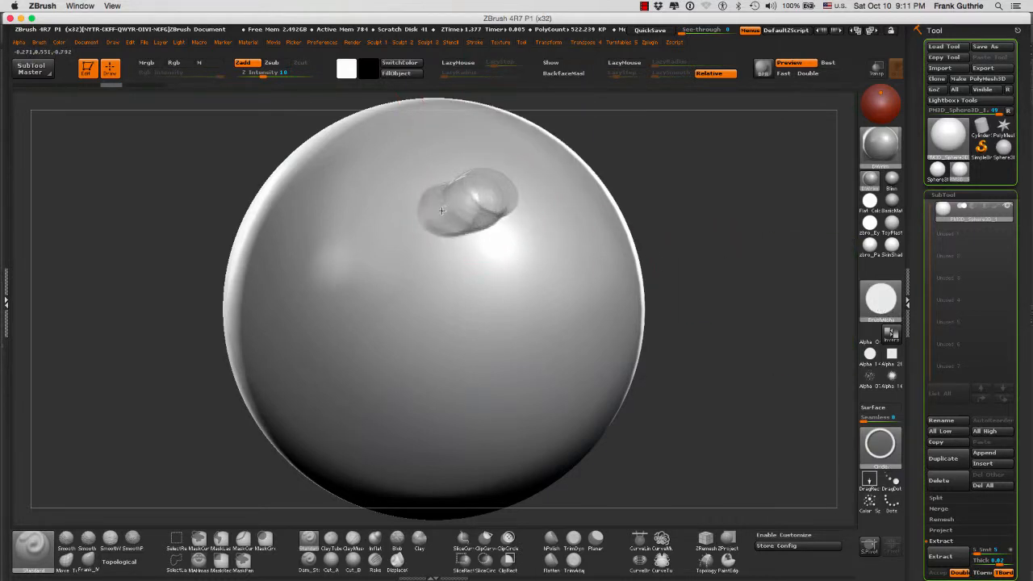
pyautogui.moveTo(460, 201); pyautogui.dragTo(375, 255)
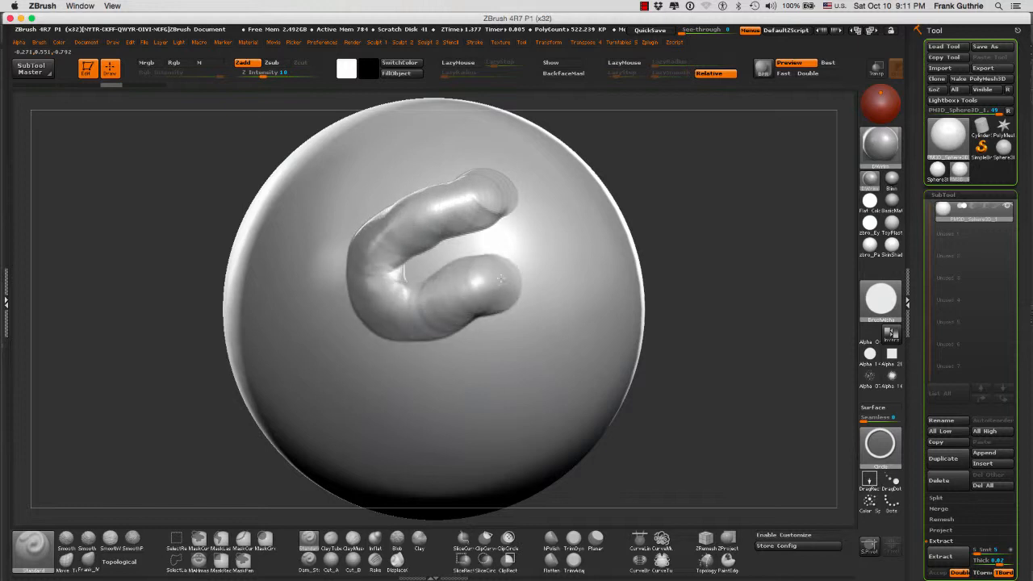
pyautogui.click(474, 42)
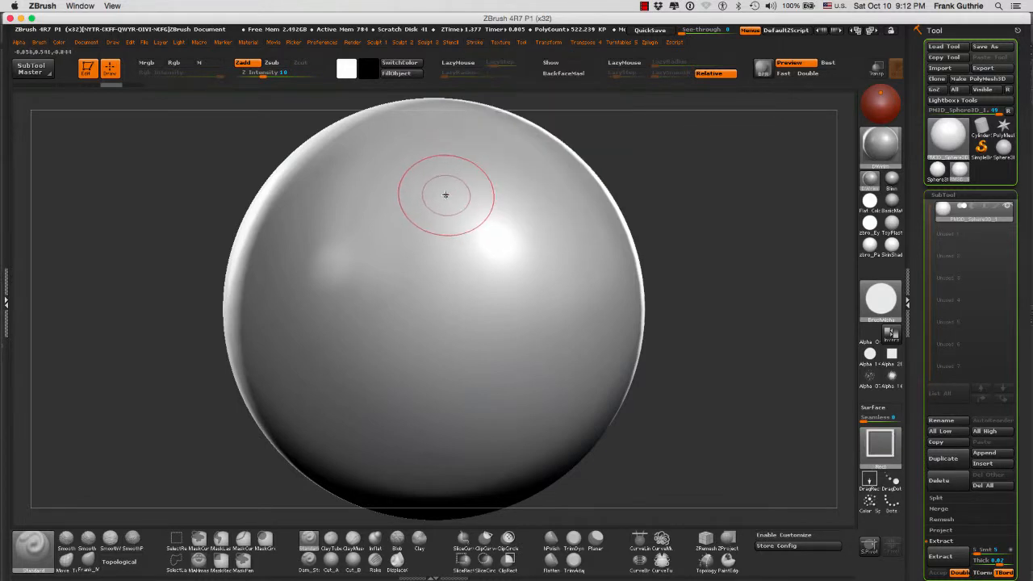
pyautogui.moveTo(445, 193); pyautogui.dragTo(362, 255)
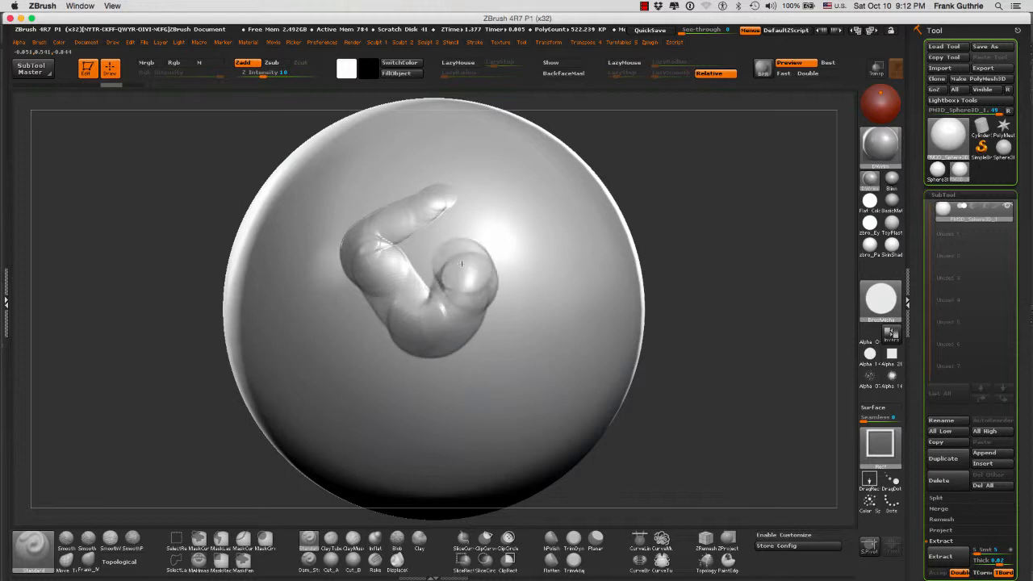
pyautogui.moveTo(460, 266); pyautogui.dragTo(524, 226)
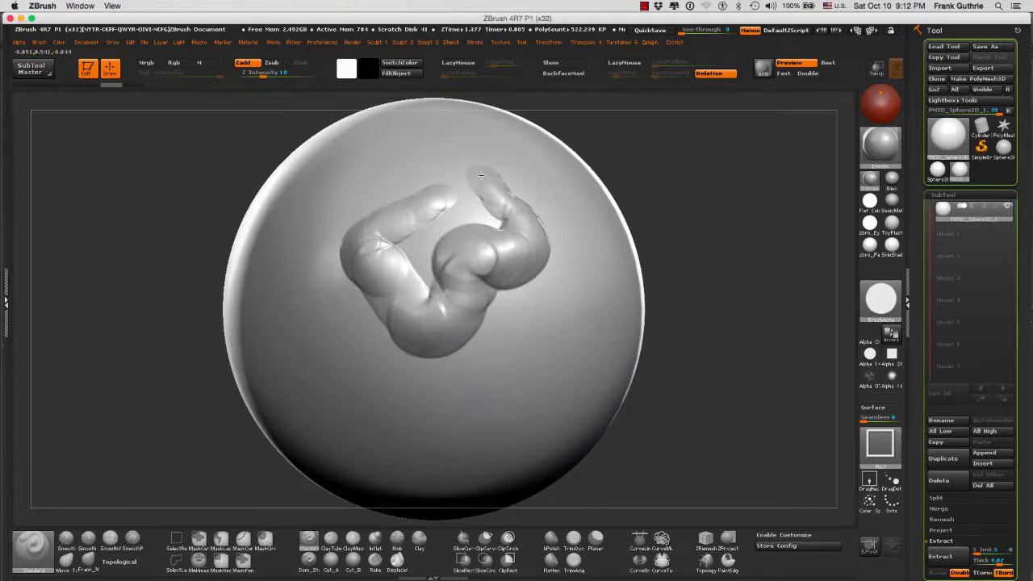
pyautogui.moveTo(481, 174); pyautogui.dragTo(388, 176)
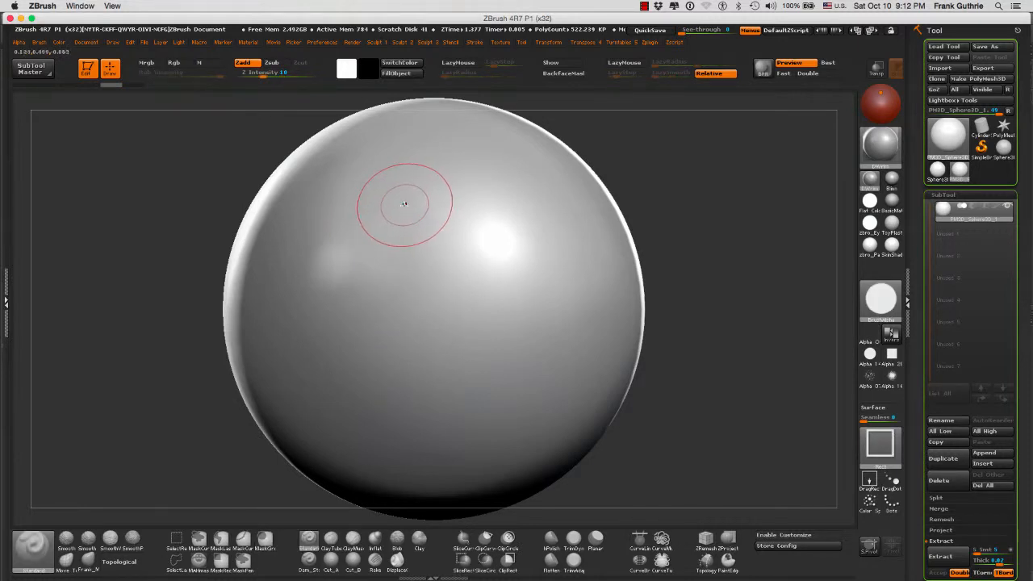
# - Enable LazyMouse smoothing and draw a bent test ridge on the upper sphere
pyautogui.click(474, 42)
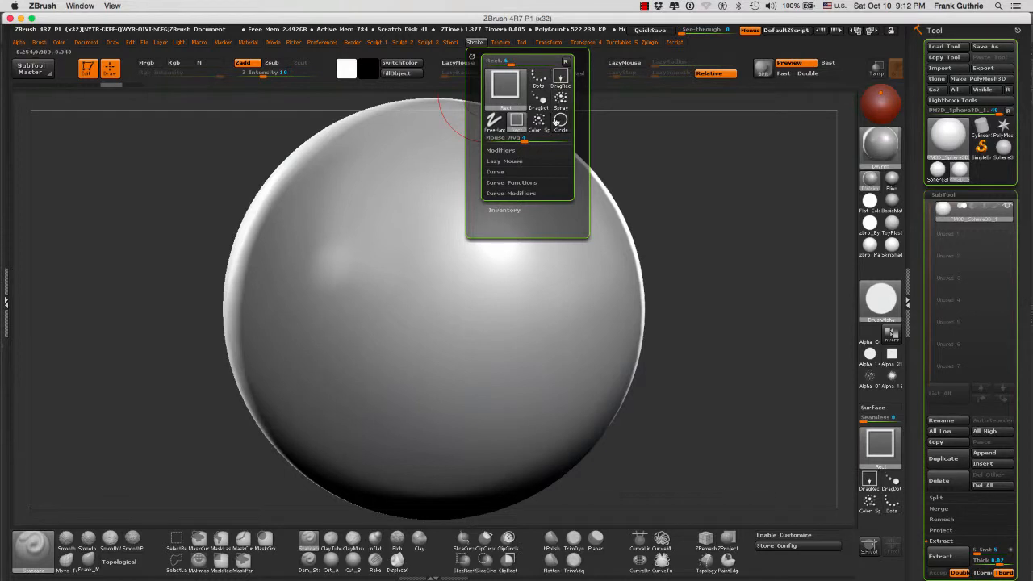
pyautogui.moveTo(507, 137)
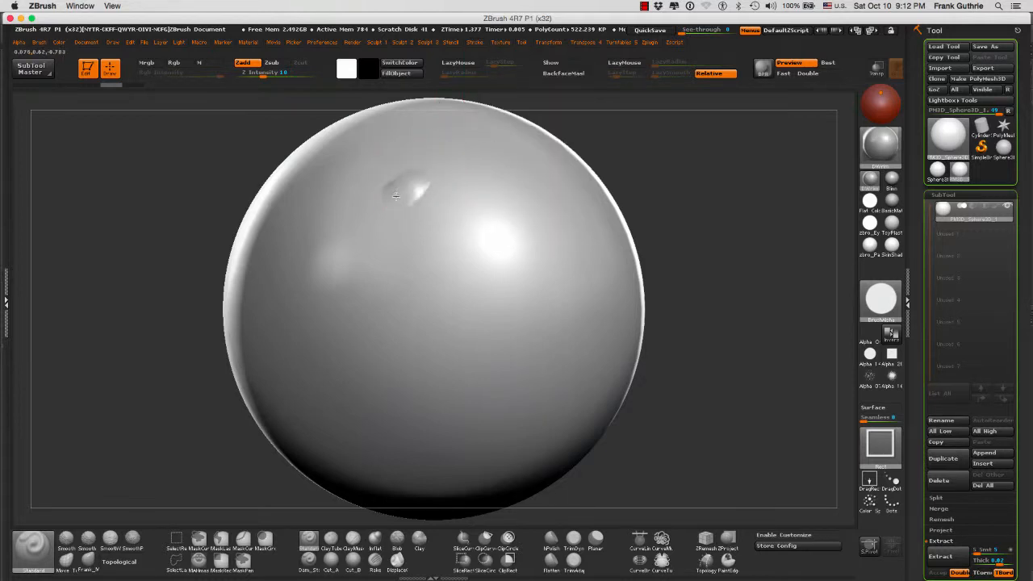
pyautogui.moveTo(411, 190); pyautogui.dragTo(352, 256)
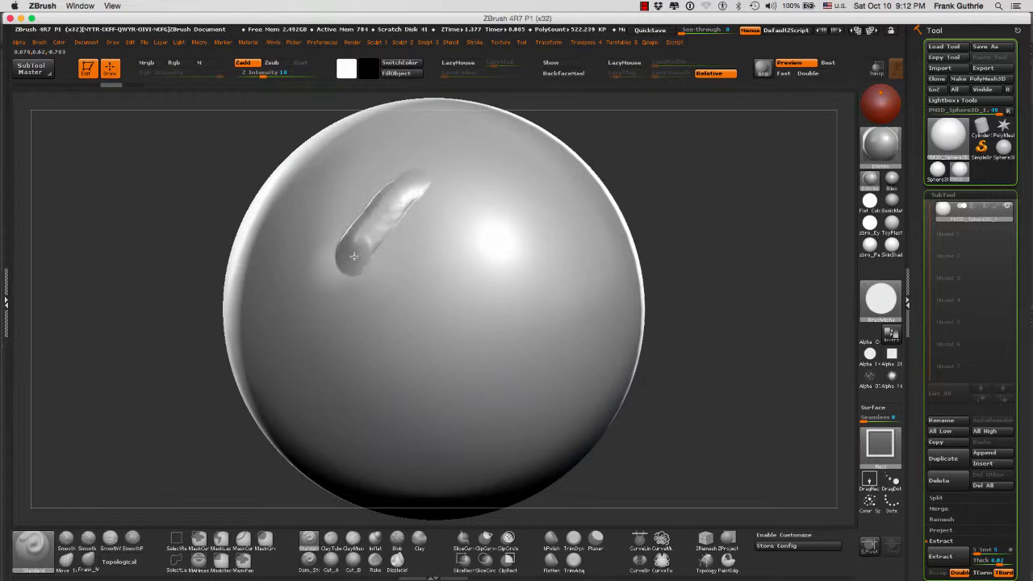
pyautogui.moveTo(368, 234); pyautogui.dragTo(436, 298)
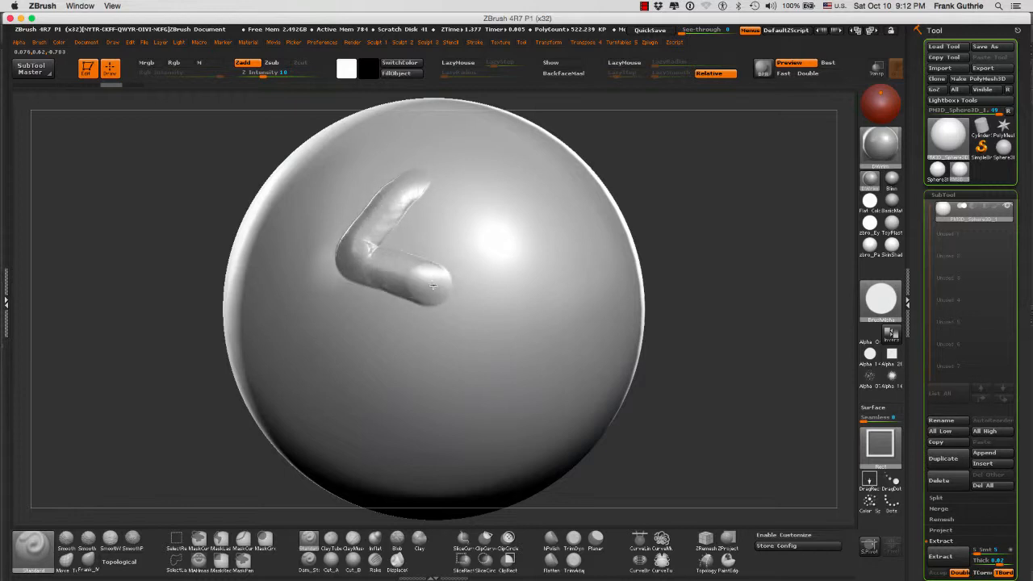
pyautogui.moveTo(433, 287); pyautogui.dragTo(471, 229)
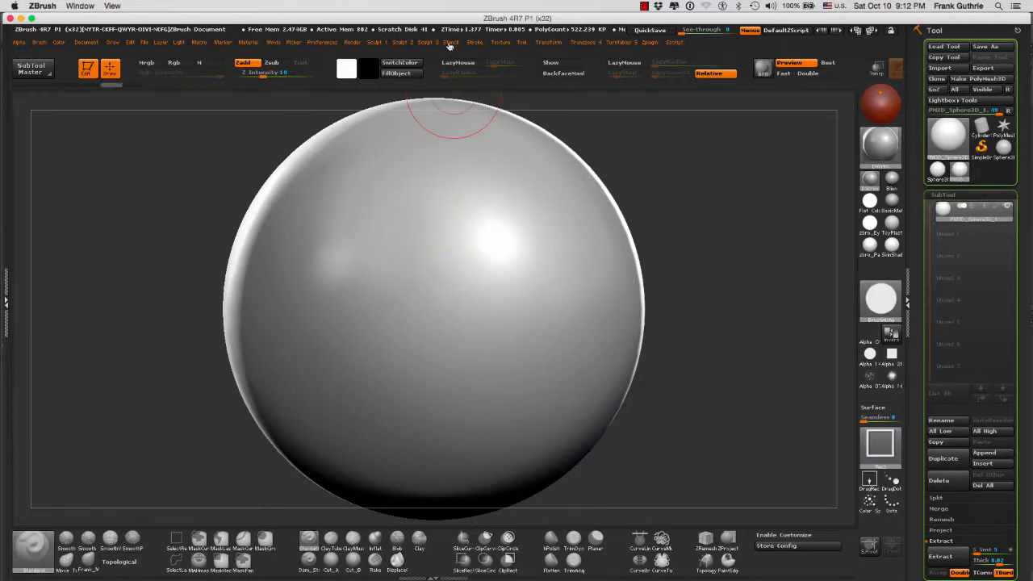
# - Adjust LazyStep, draw a curling S-shaped ridge, readjust and test a short stroke
pyautogui.click(474, 42)
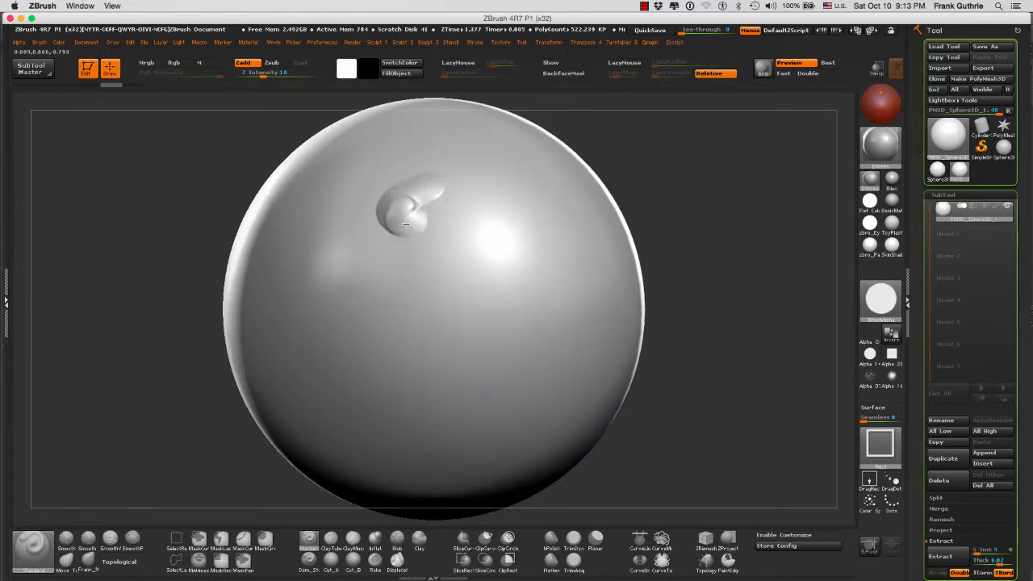
pyautogui.moveTo(406, 224); pyautogui.dragTo(390, 258)
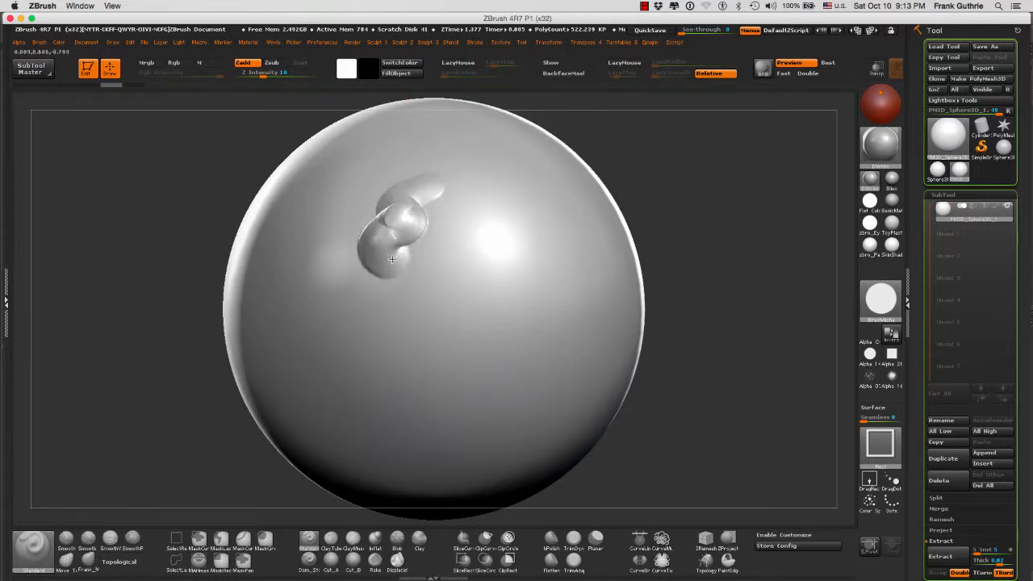
pyautogui.moveTo(390, 258); pyautogui.dragTo(444, 264)
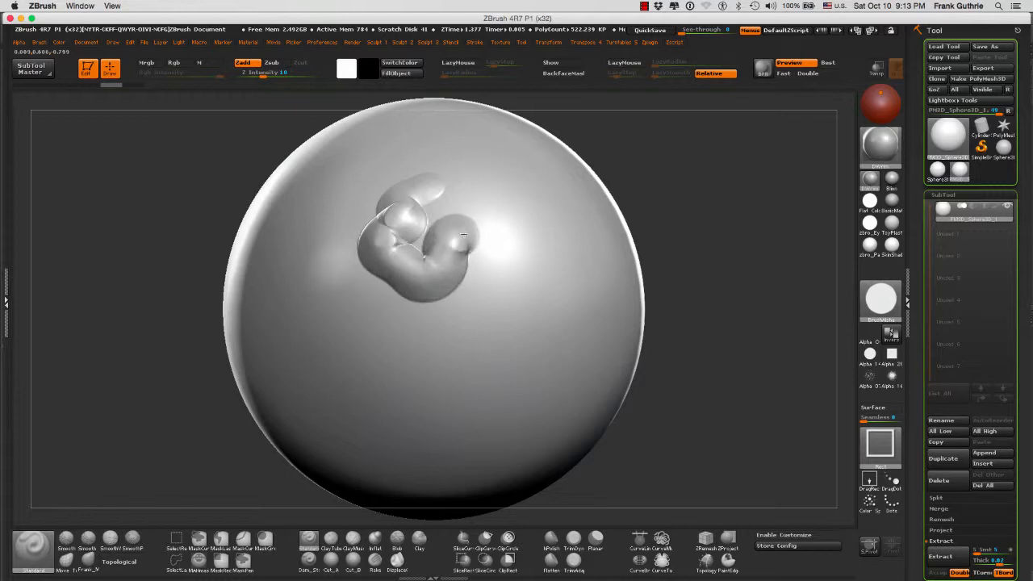
pyautogui.moveTo(465, 234); pyautogui.dragTo(504, 225)
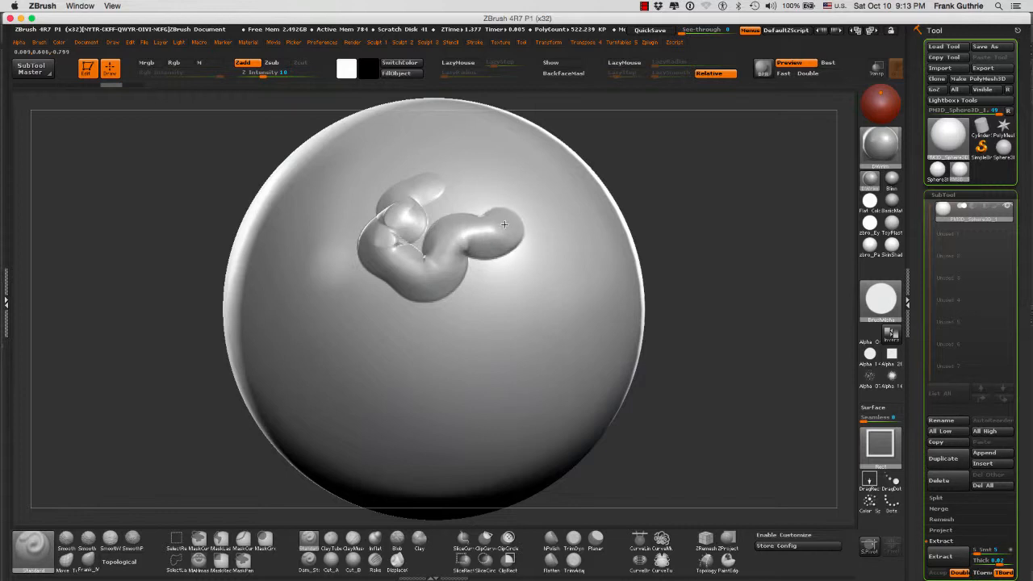
pyautogui.moveTo(484, 234); pyautogui.dragTo(468, 170)
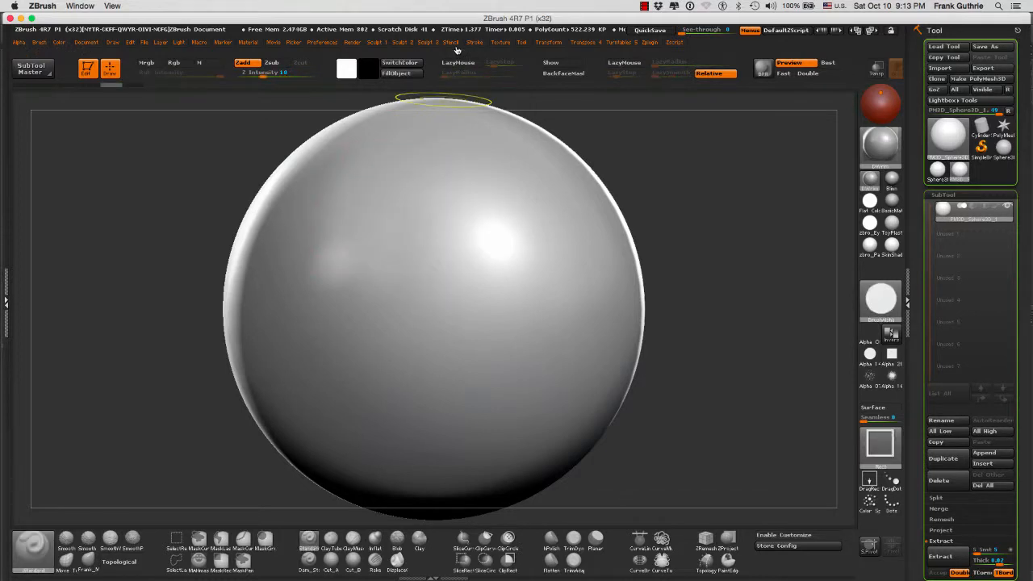
pyautogui.click(474, 42)
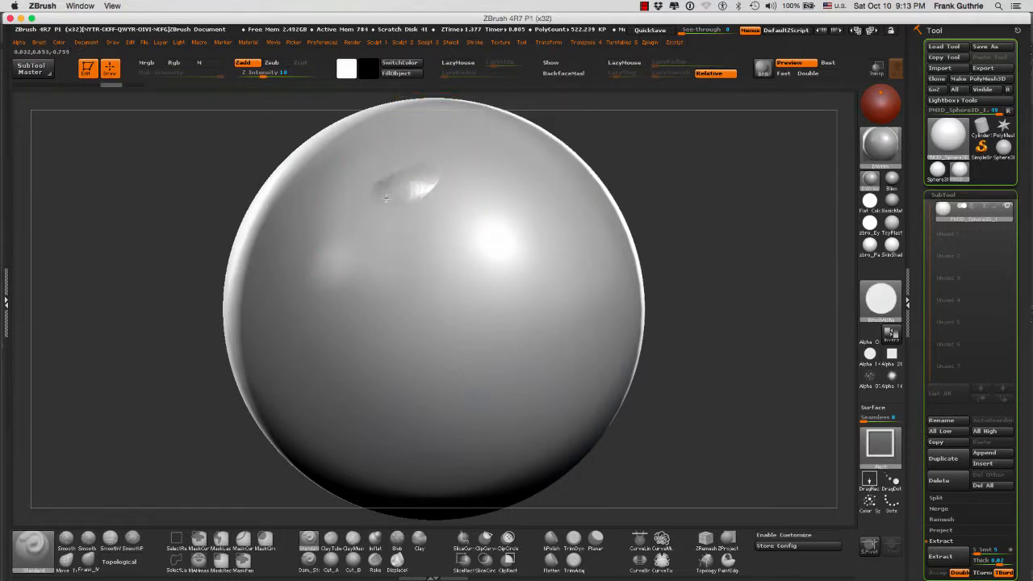
pyautogui.moveTo(384, 197); pyautogui.dragTo(368, 257)
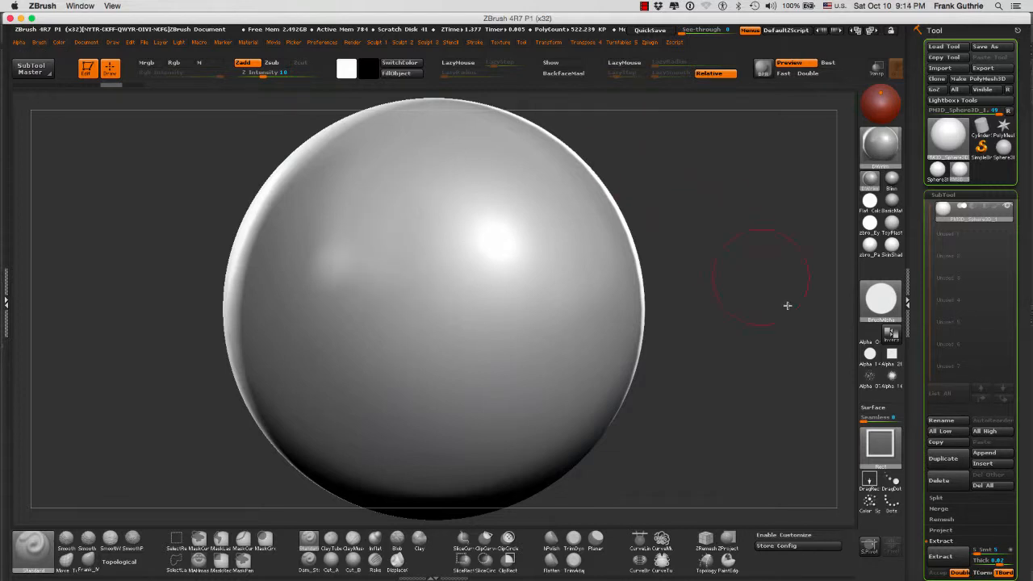
pyautogui.moveTo(878, 449)
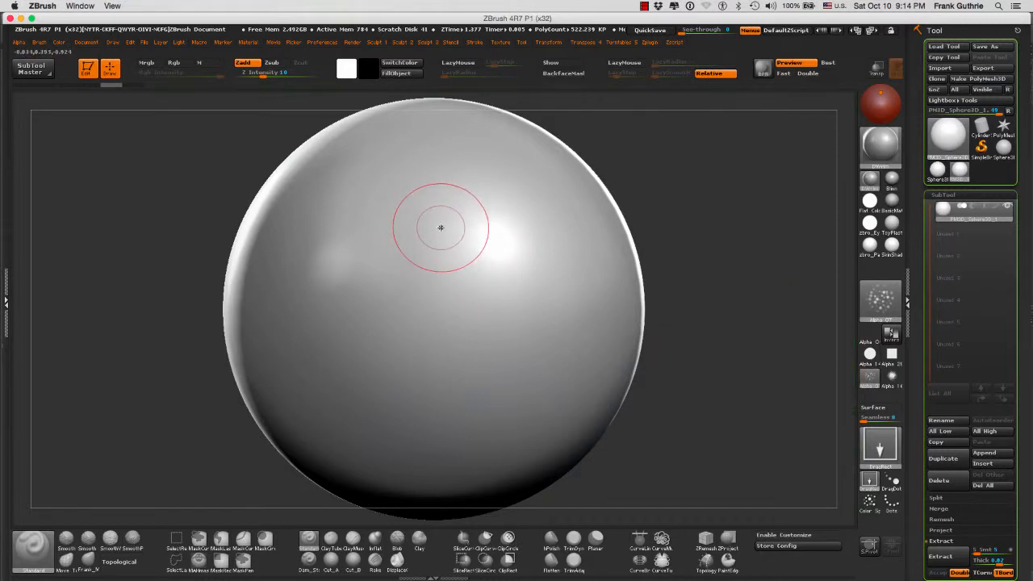
pyautogui.moveTo(464, 252)
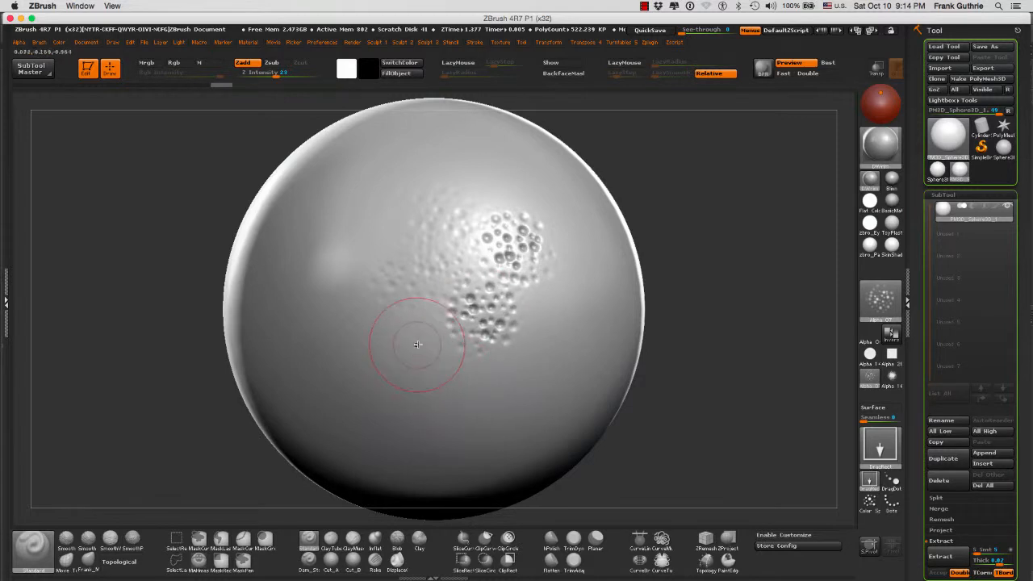
# - Spray pore-like dimples across the upper-middle of the sphere with Zsub
pyautogui.moveTo(416, 345); pyautogui.dragTo(390, 364)
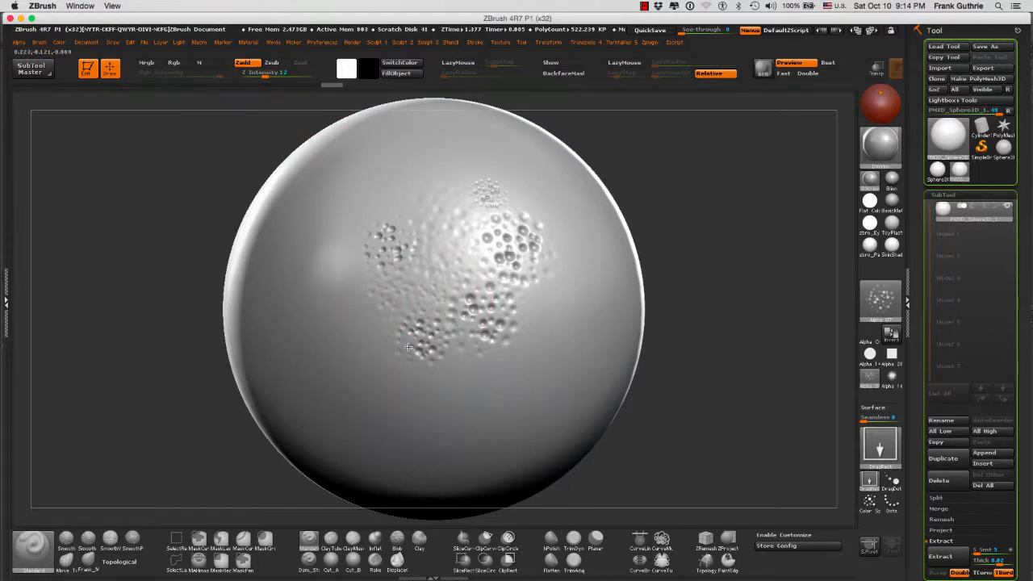
pyautogui.moveTo(520, 305)
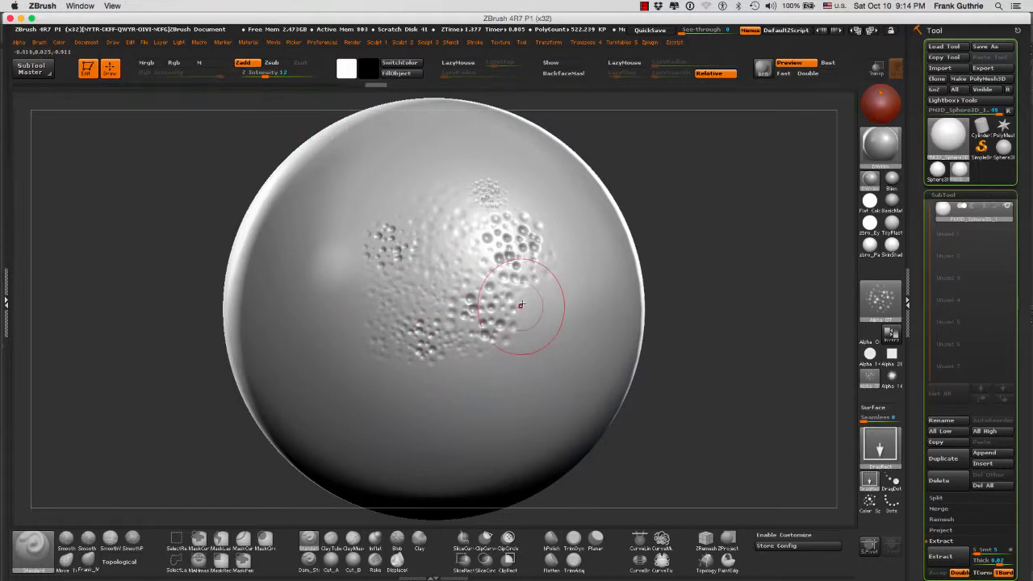